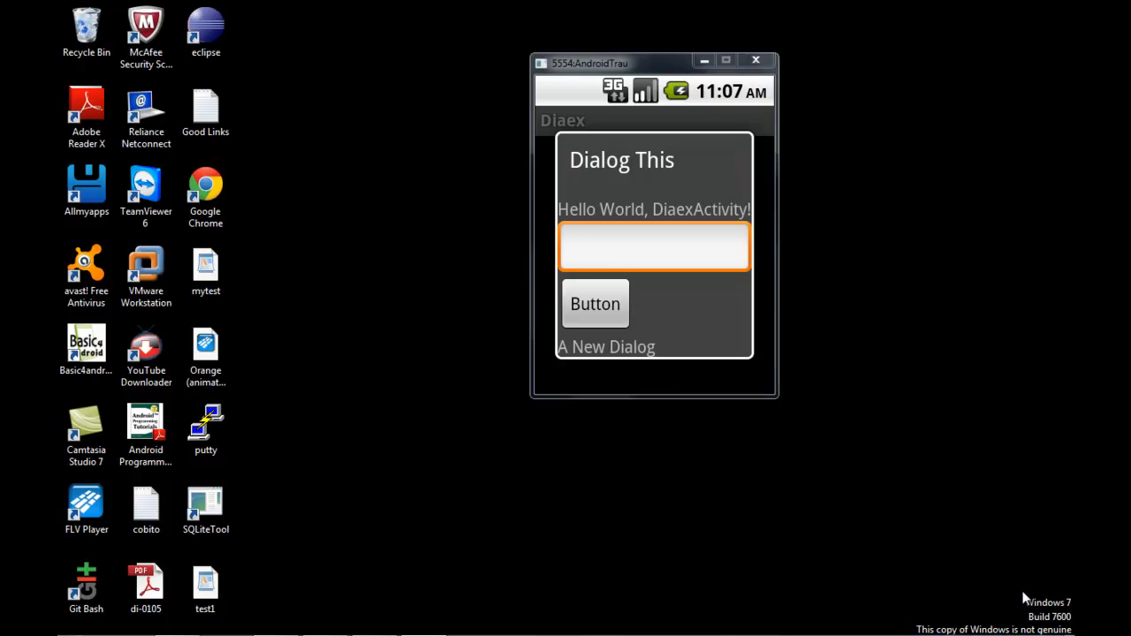
Leave the emulator's dialog sample and bring Eclipse with DialogActivity.java to the front
left_click(653, 246)
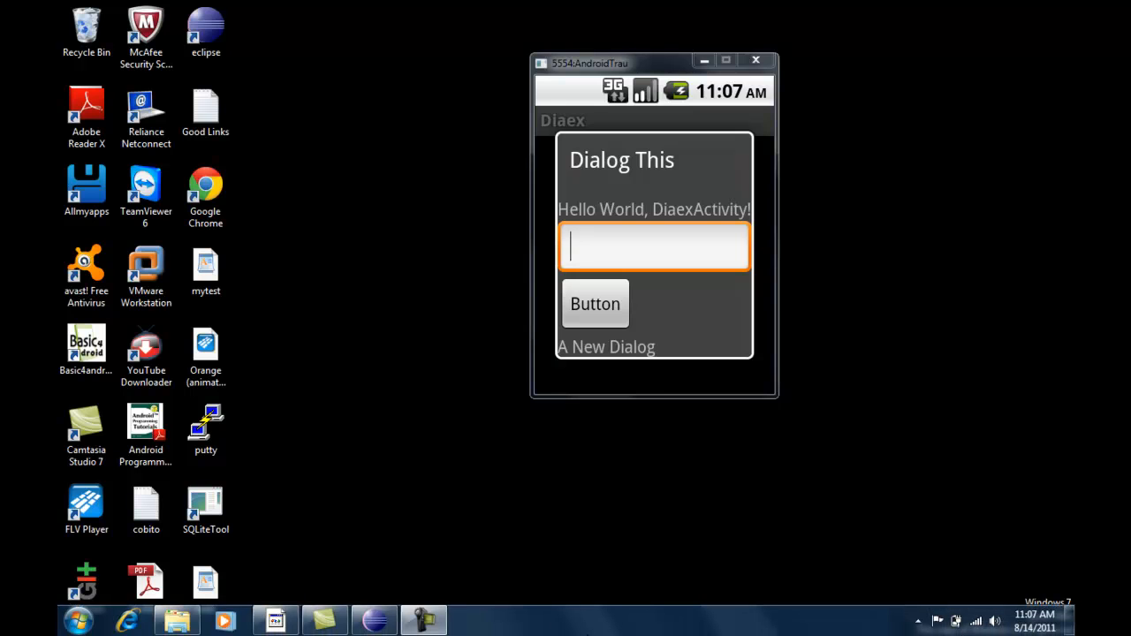
left_click(375, 619)
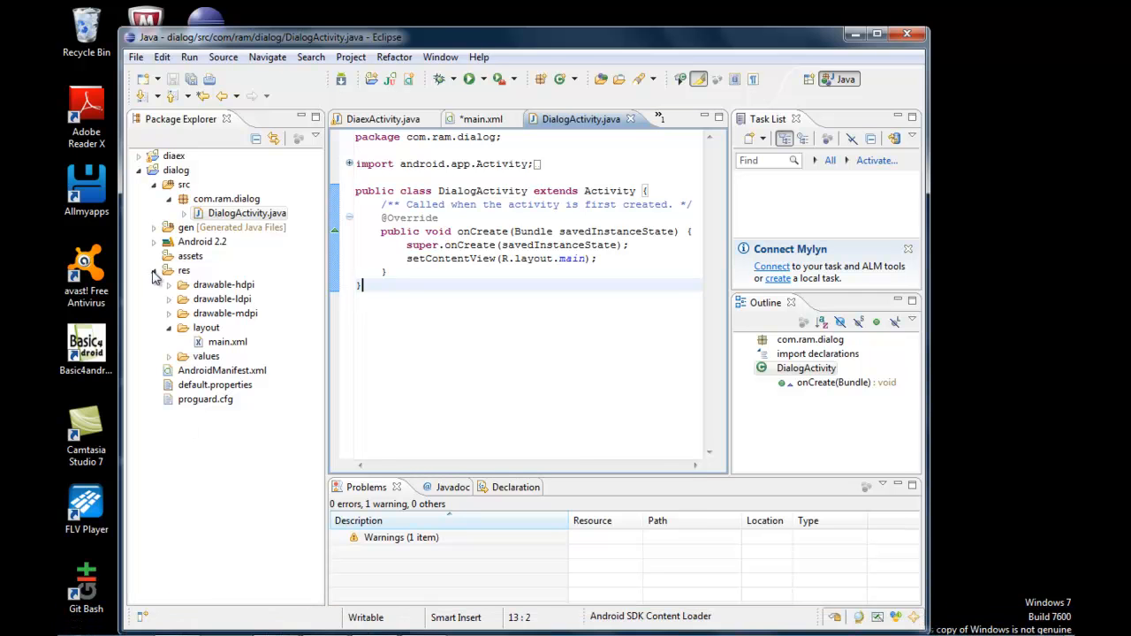
left_click(205, 327)
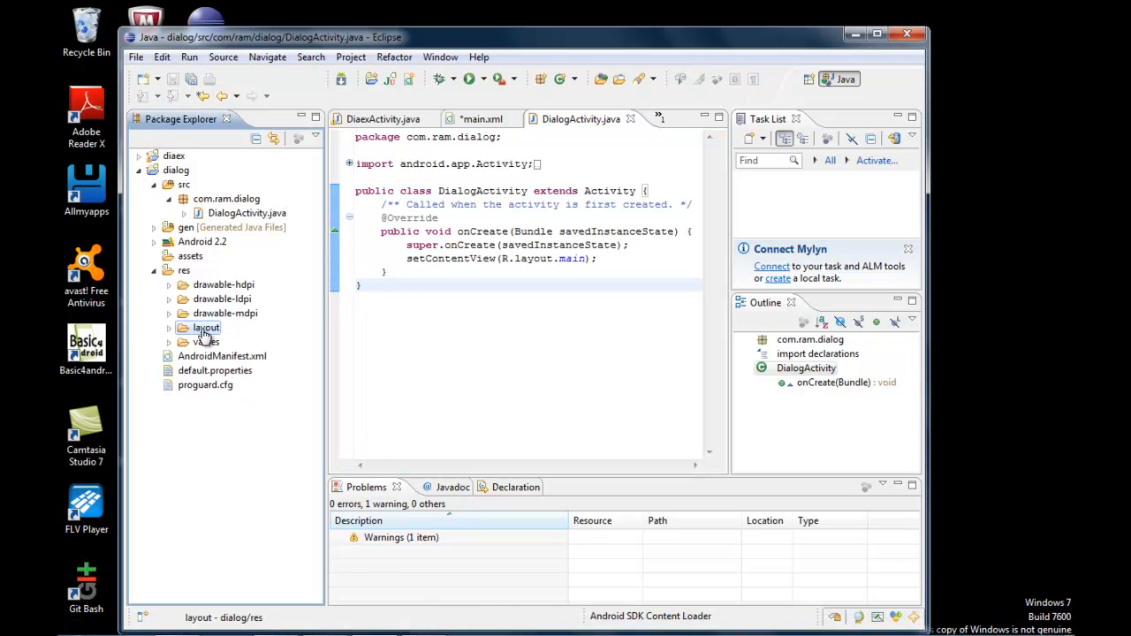
left_click(205, 327)
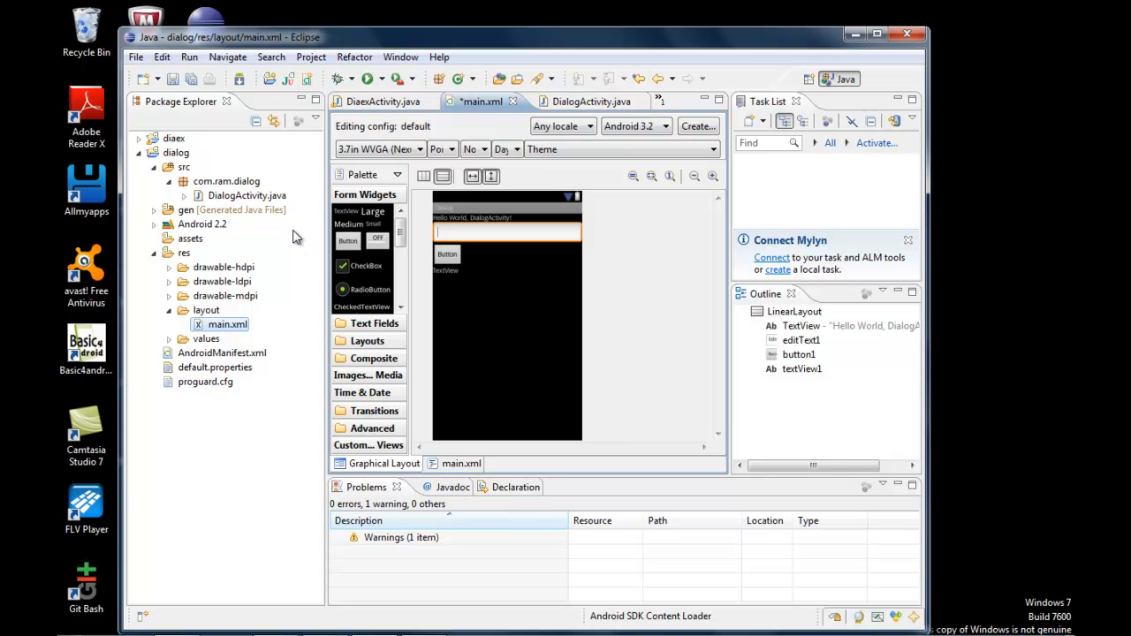
left_click(247, 194)
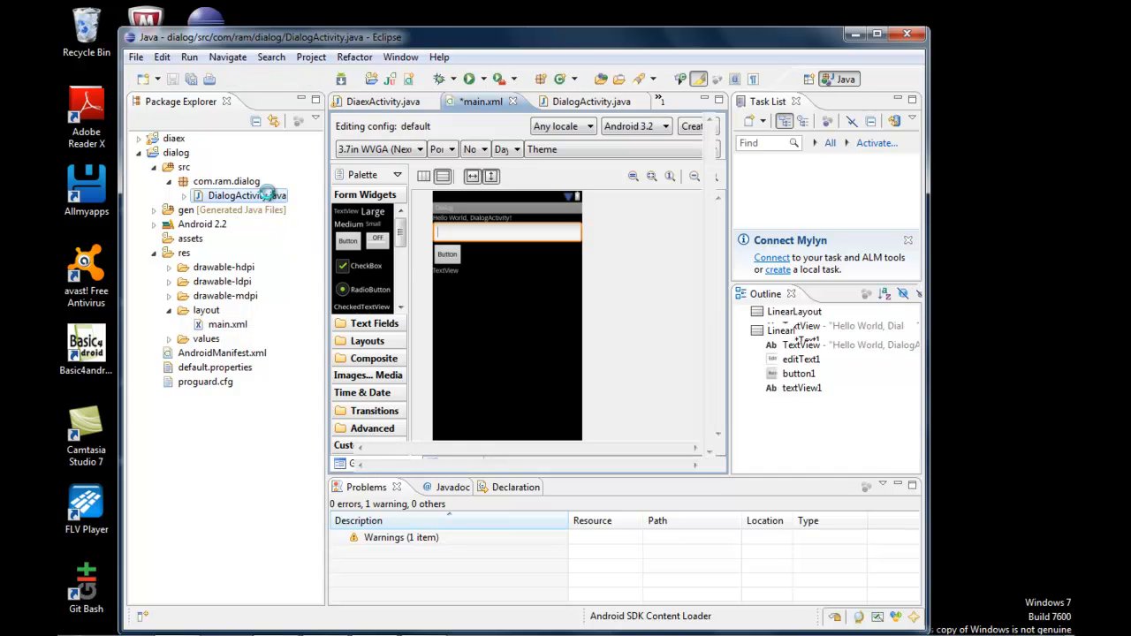
left_click(580, 101)
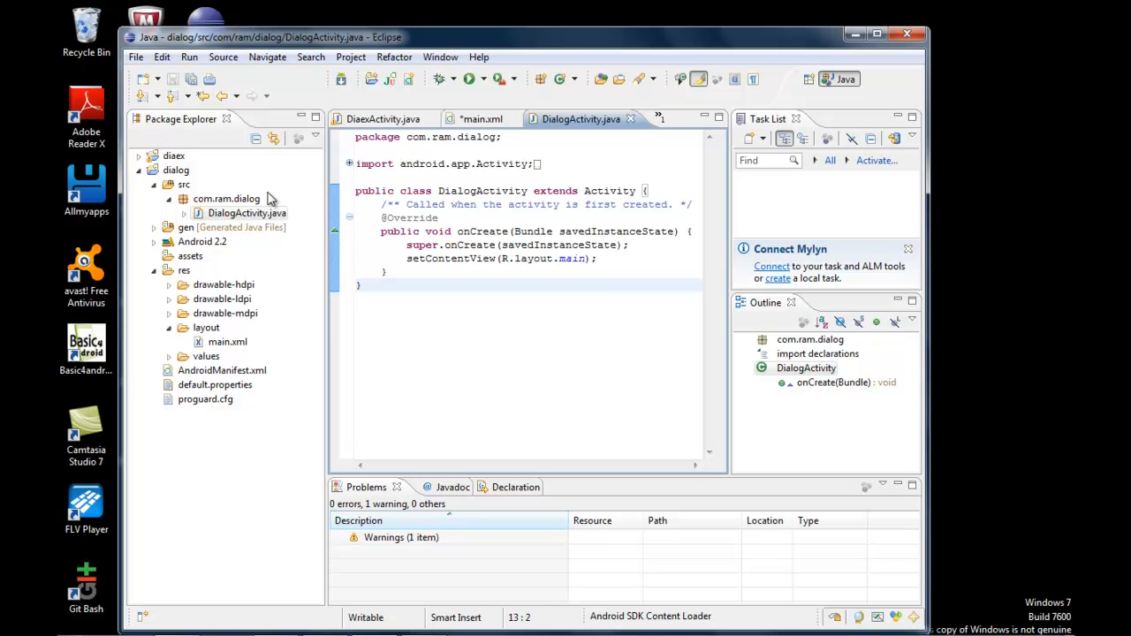
Add Dialog d = new Dialog(DialogActivity.this); right after the super.onCreate call
left_click(597, 258)
type("Dialog")
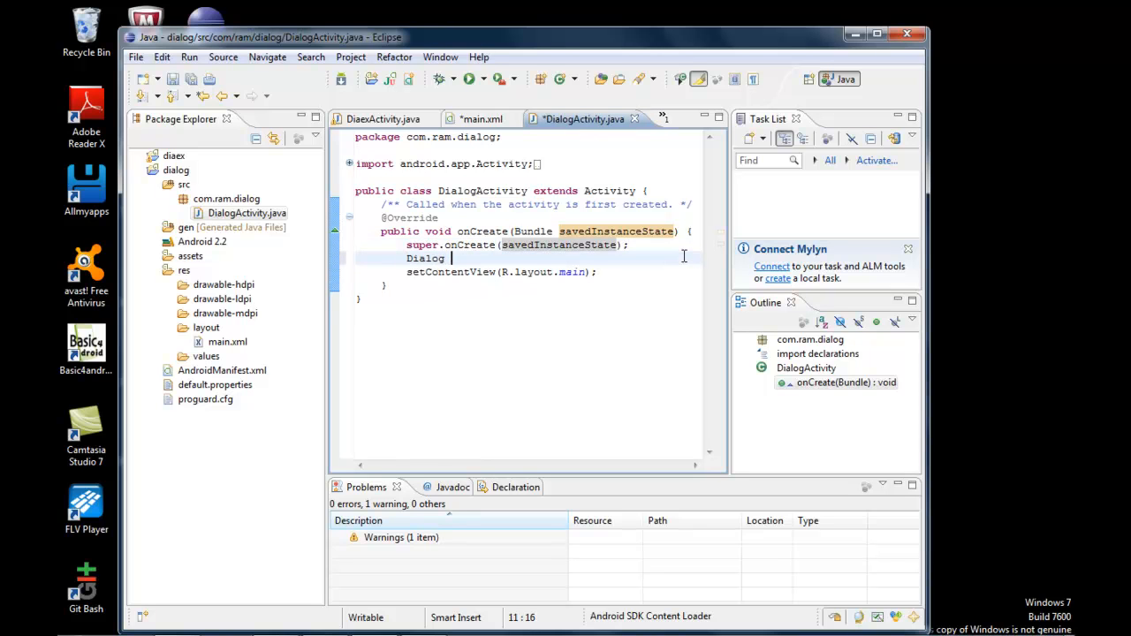
type("d = new Dialog")
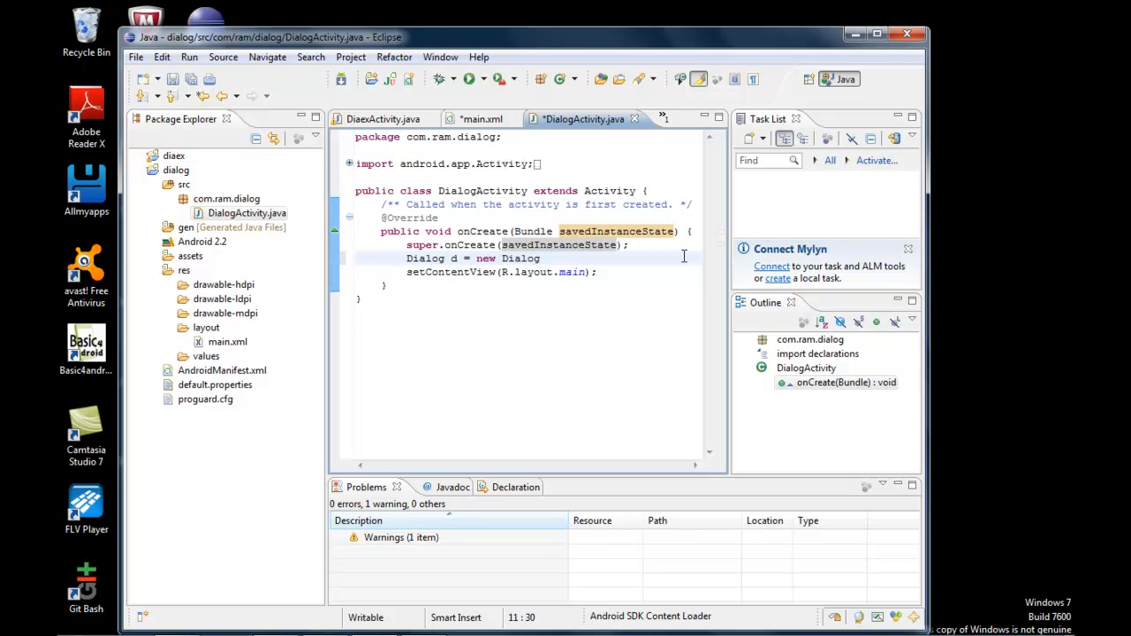
type("()")
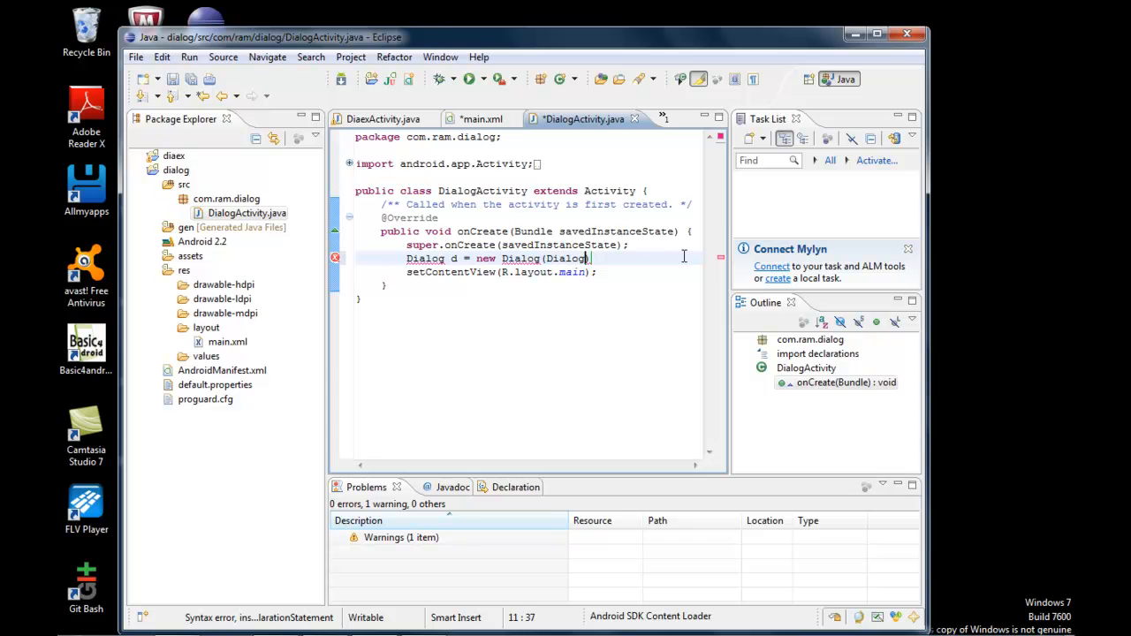
type("Activit")
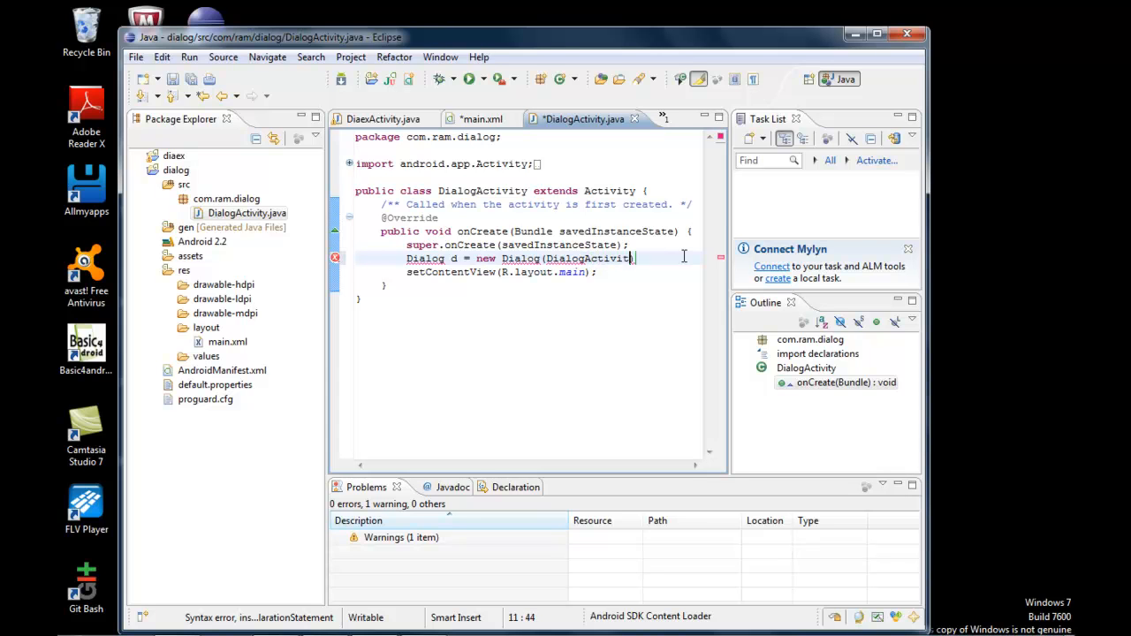
type(".this")
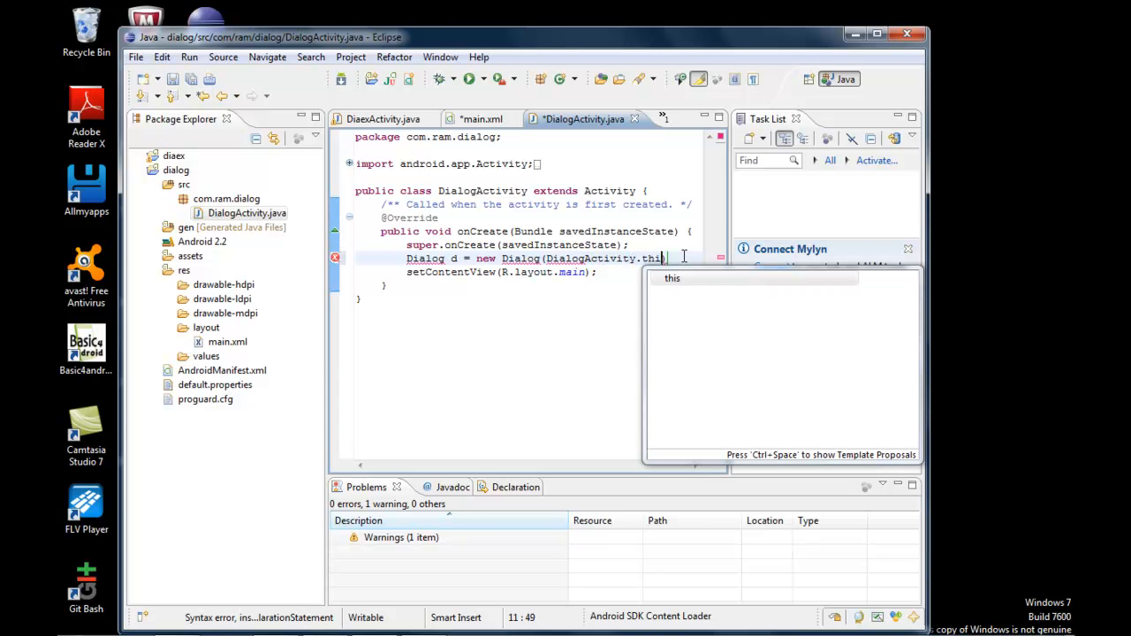
type(");")
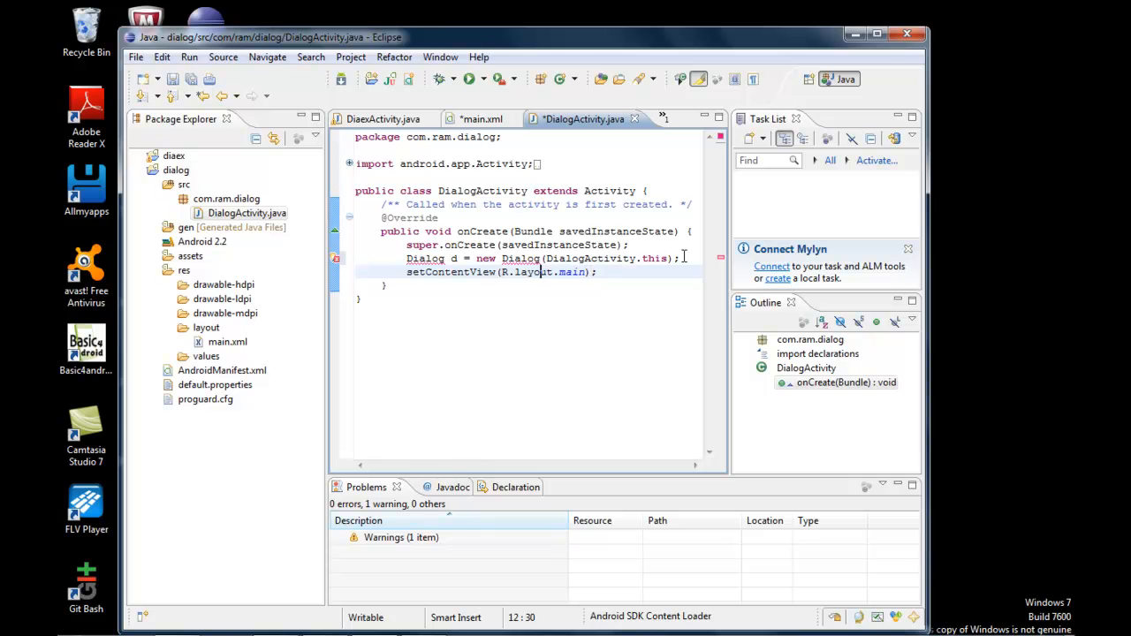
Call setContentView(R.layout.main) on d instead of the activity and check the Dialog error flag
double_click(448, 272)
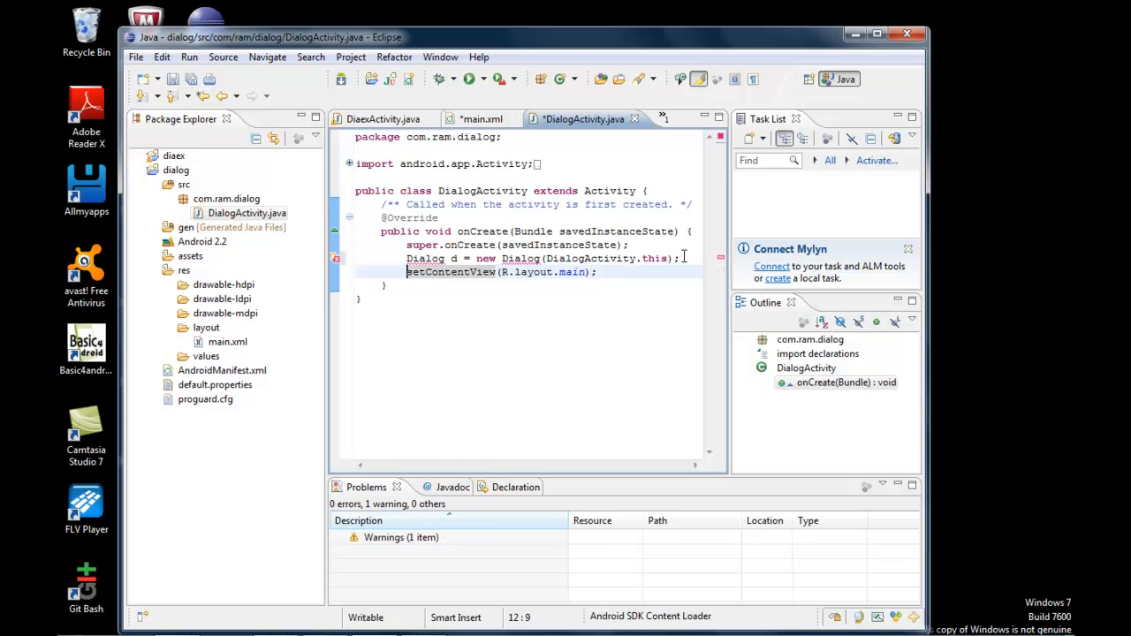
type("d.")
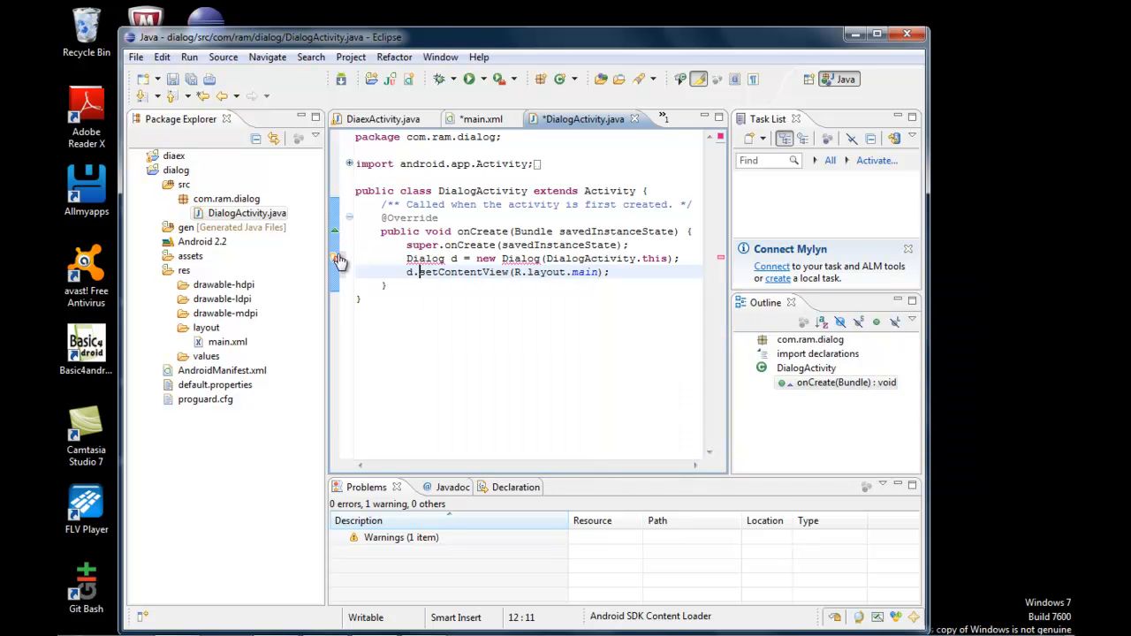
left_click(521, 258)
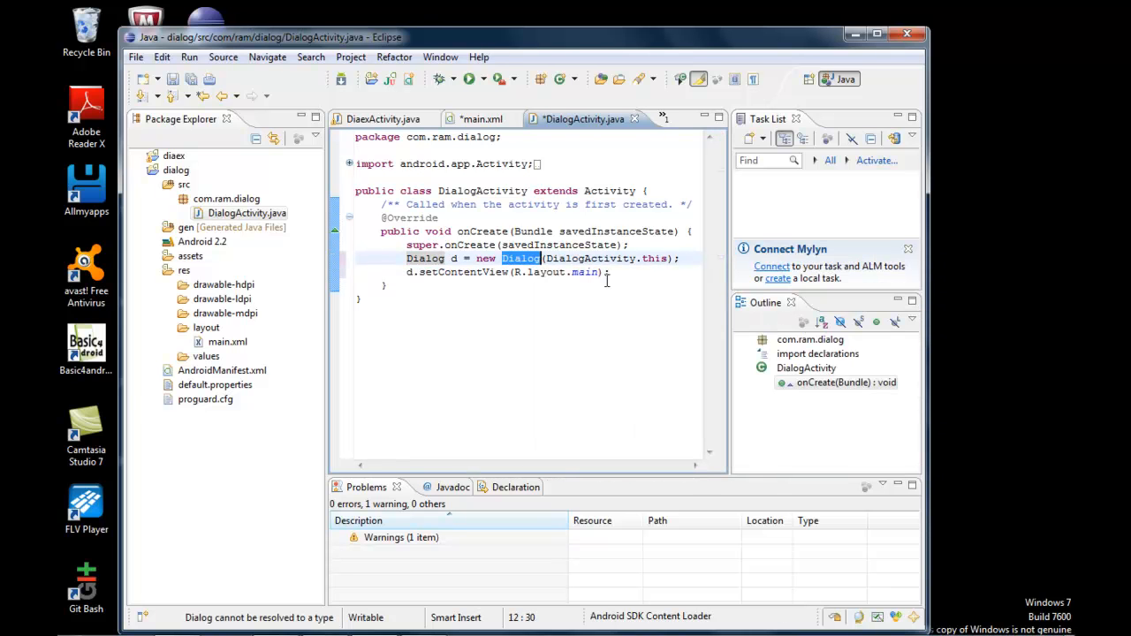
left_click(609, 272)
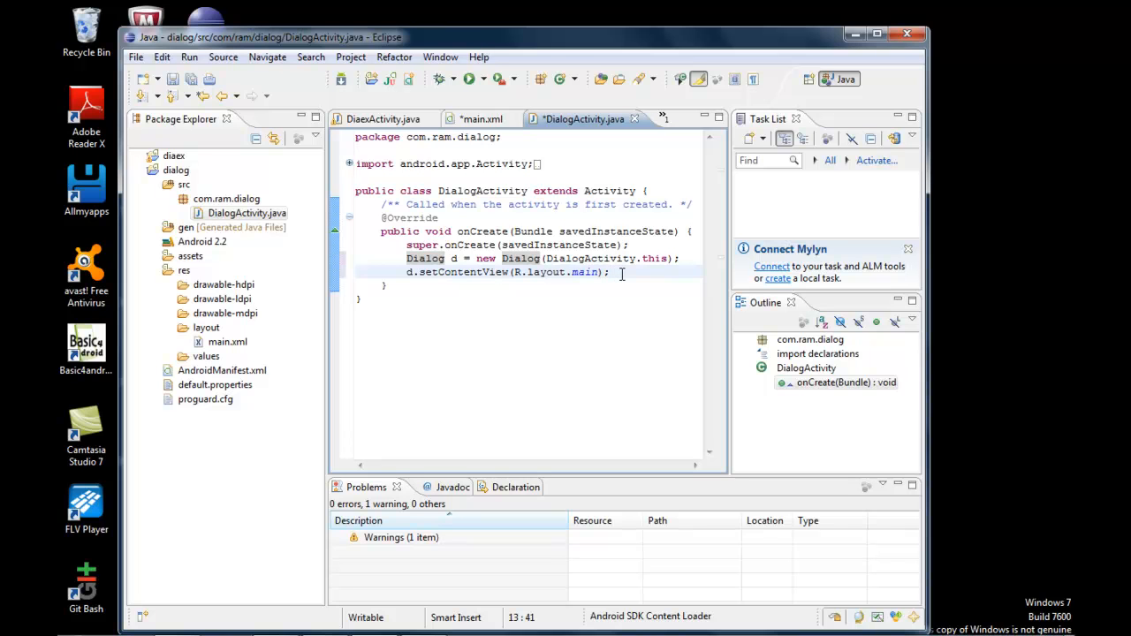
Give the dialog a title with d.setTitle("...Title")
type("d.")
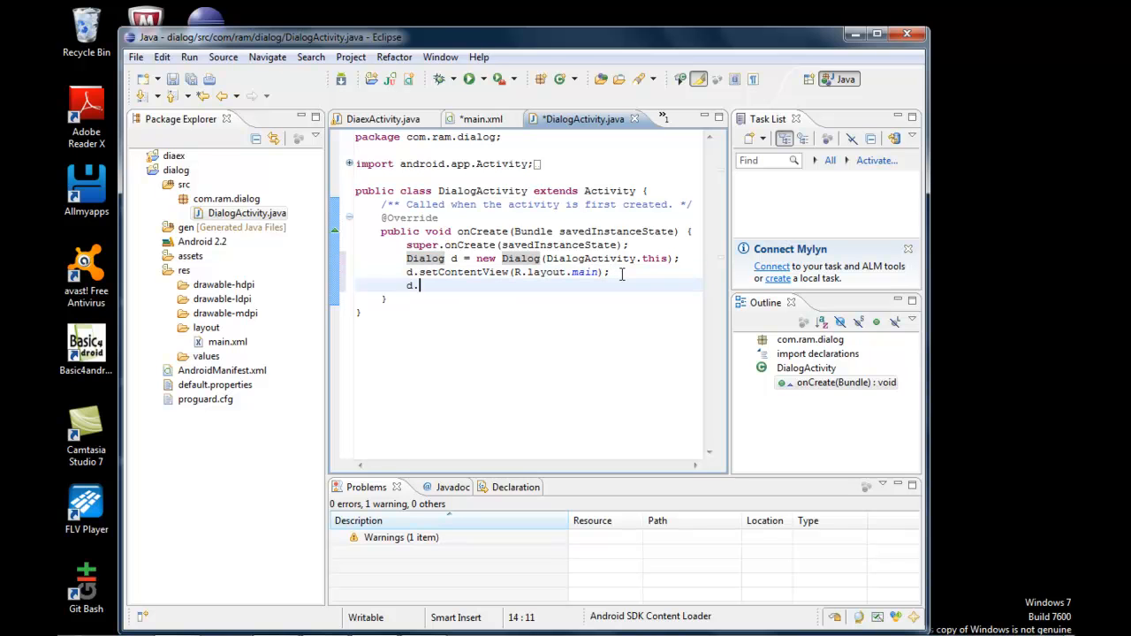
type("getTiu")
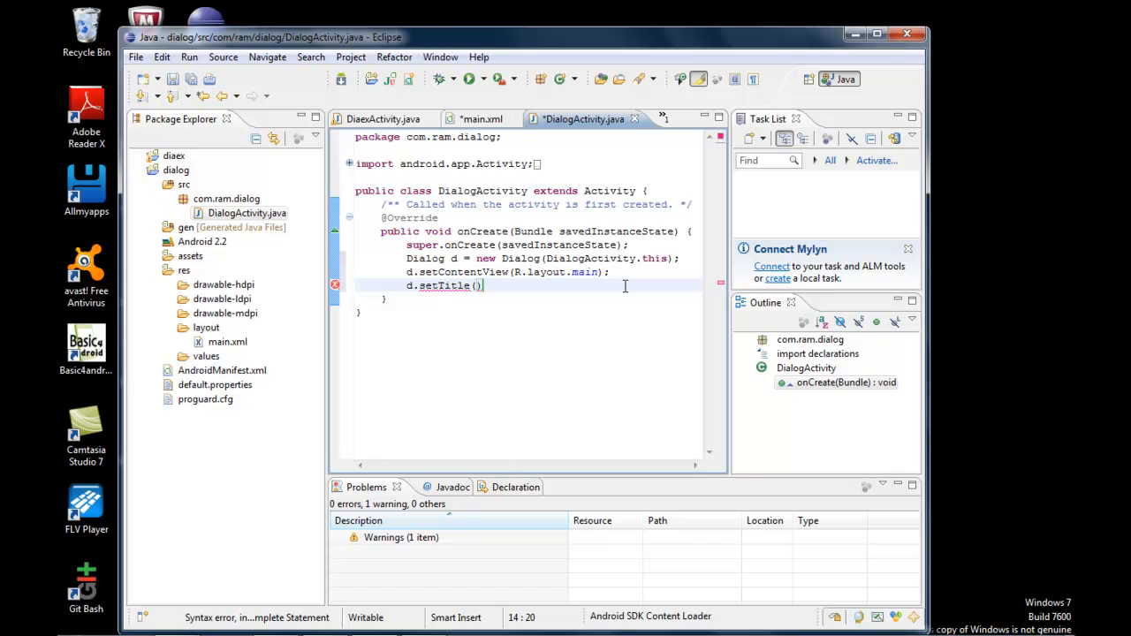
type("\"d")
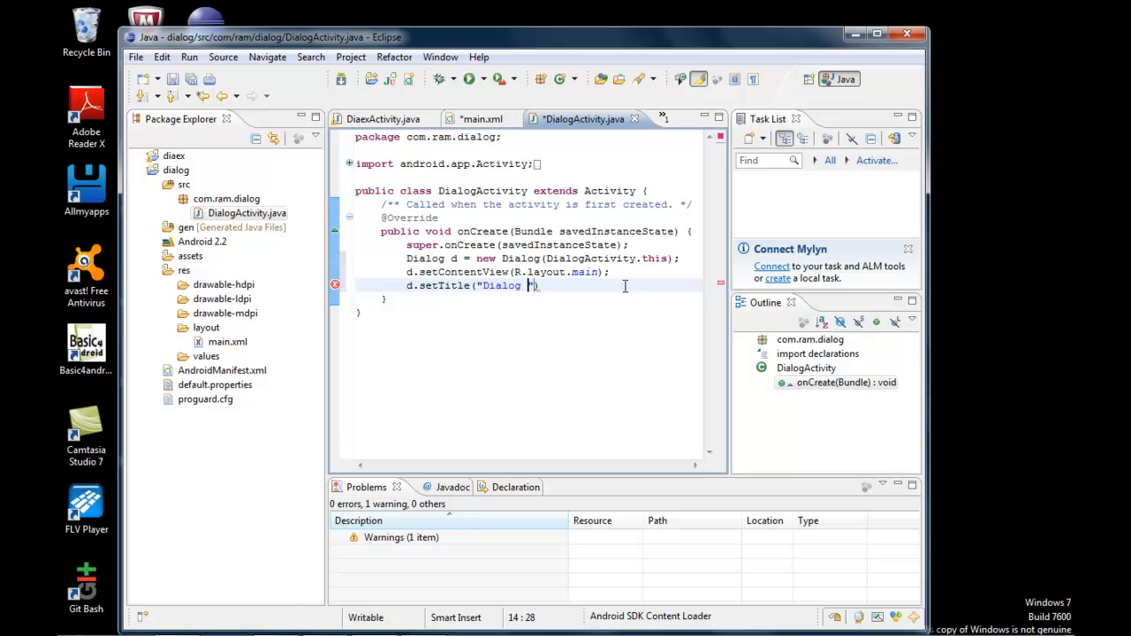
type("Title")
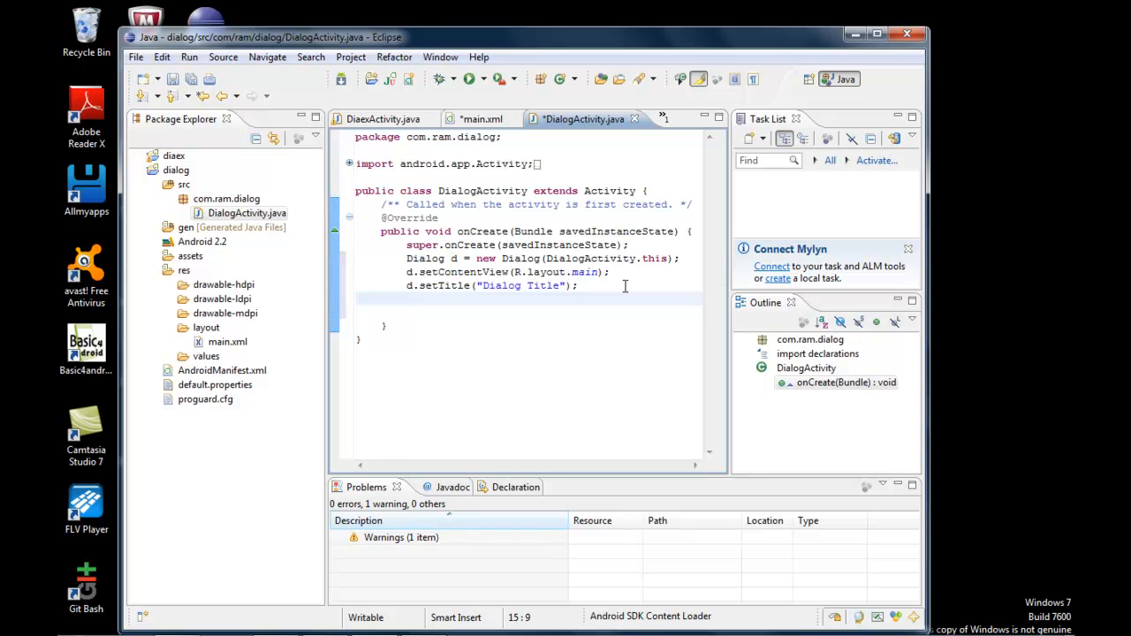
Declare TextView text = (TextView)d.findViewById(R.id...) using content assist
type("TextV")
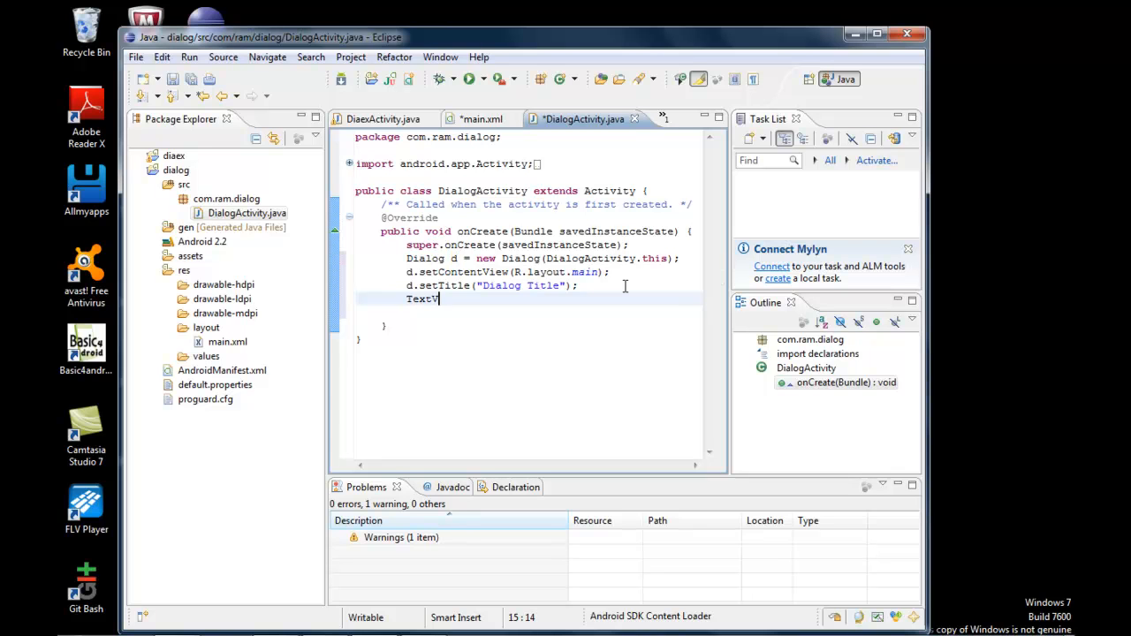
type("iew")
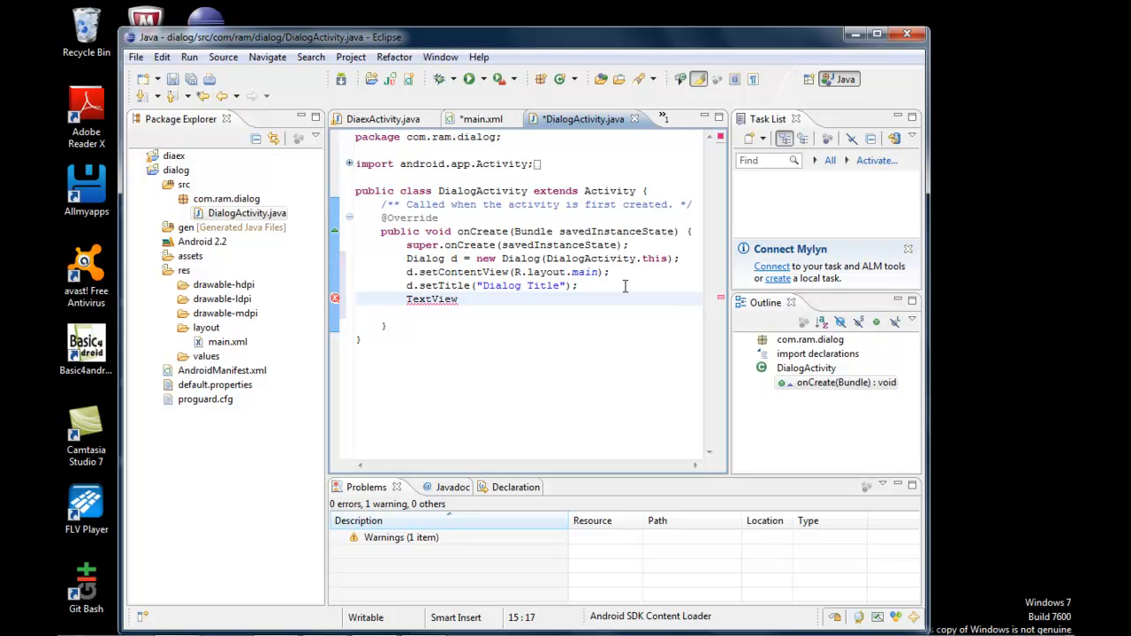
type("text")
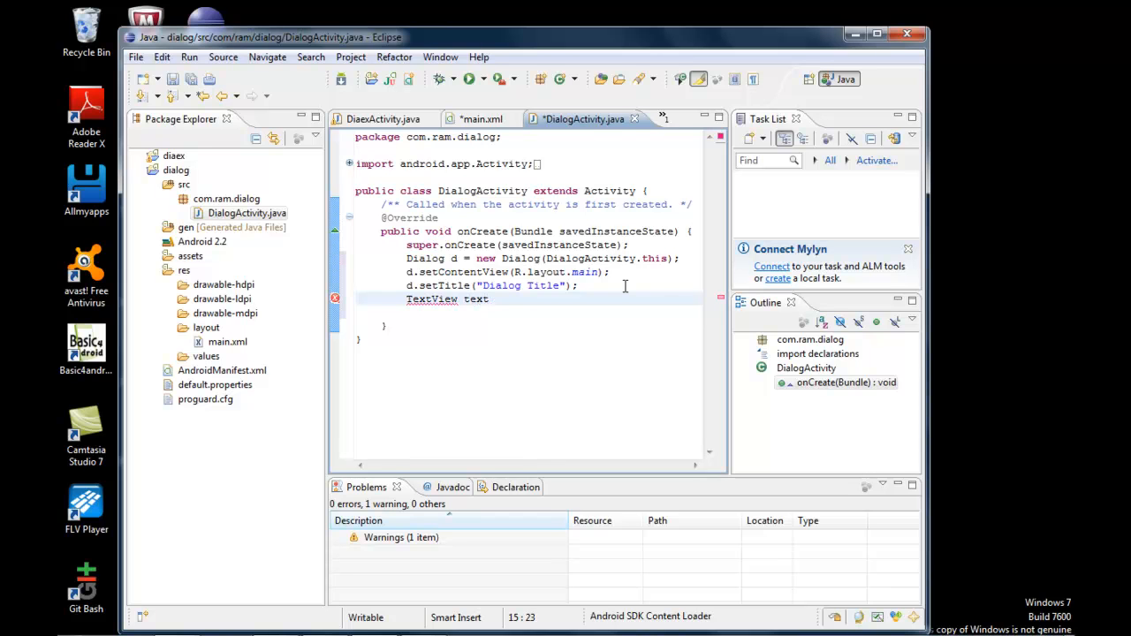
type("= (TextView")
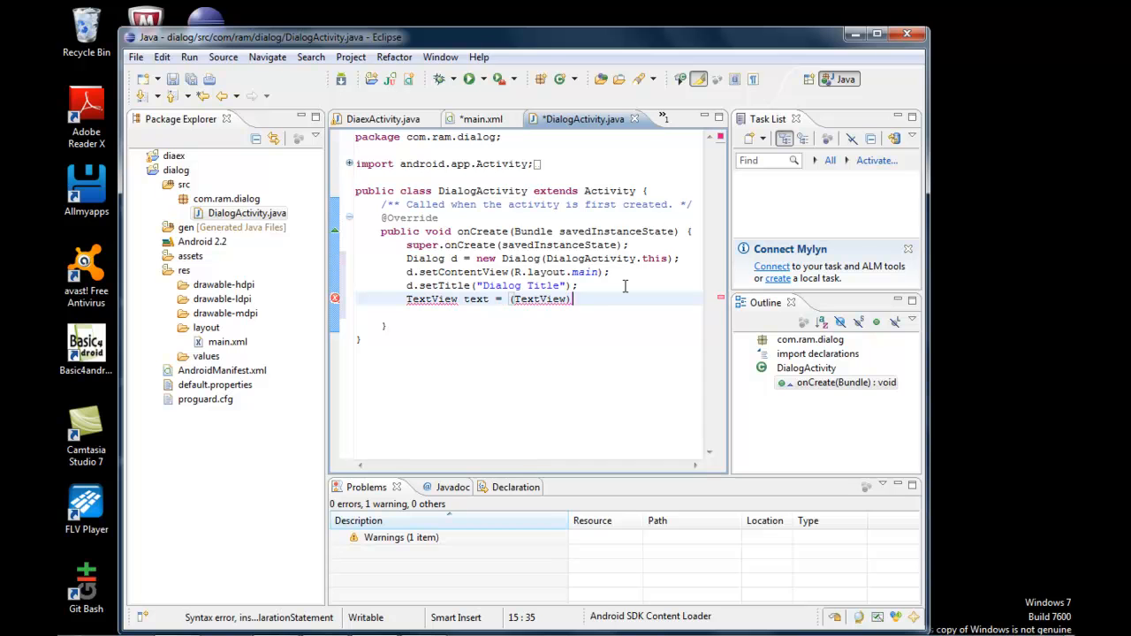
type("d.")
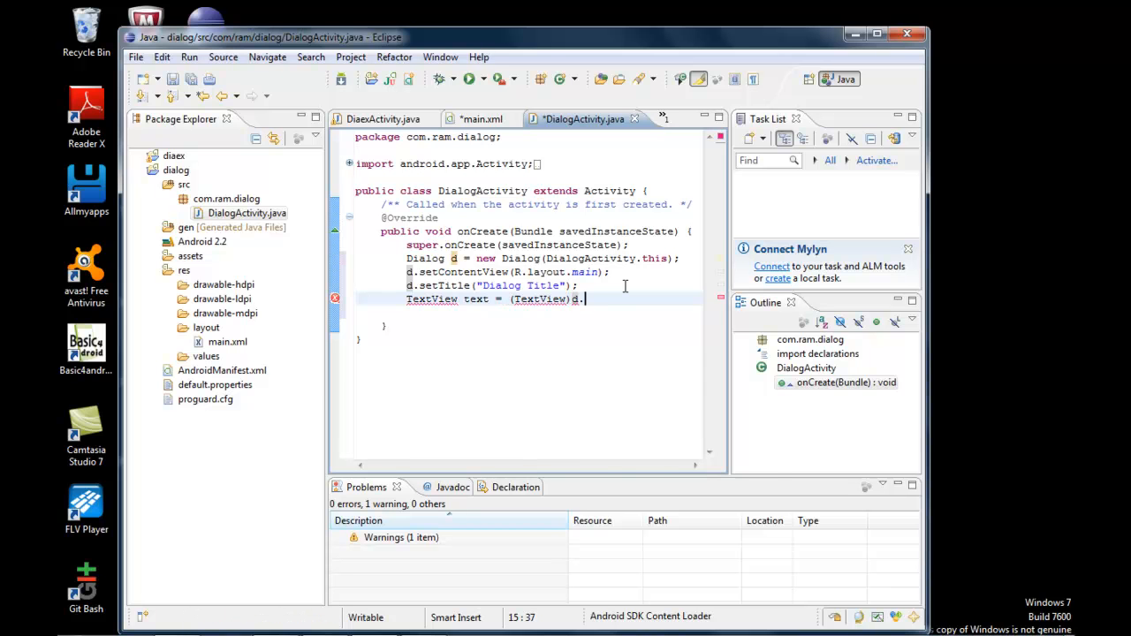
type("fin")
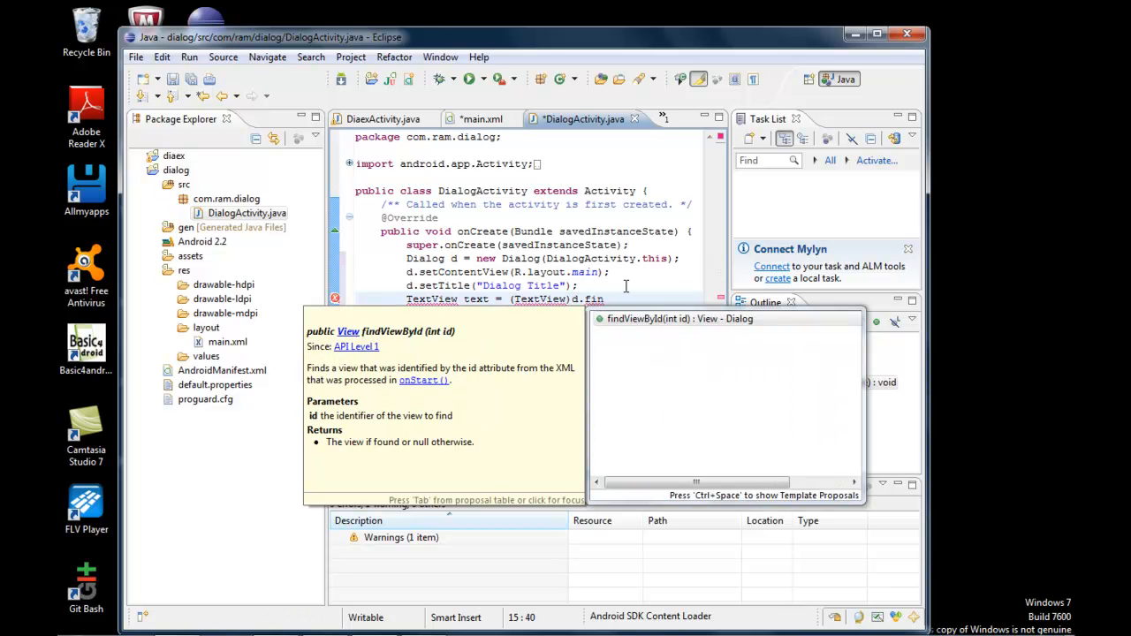
type("id.t")
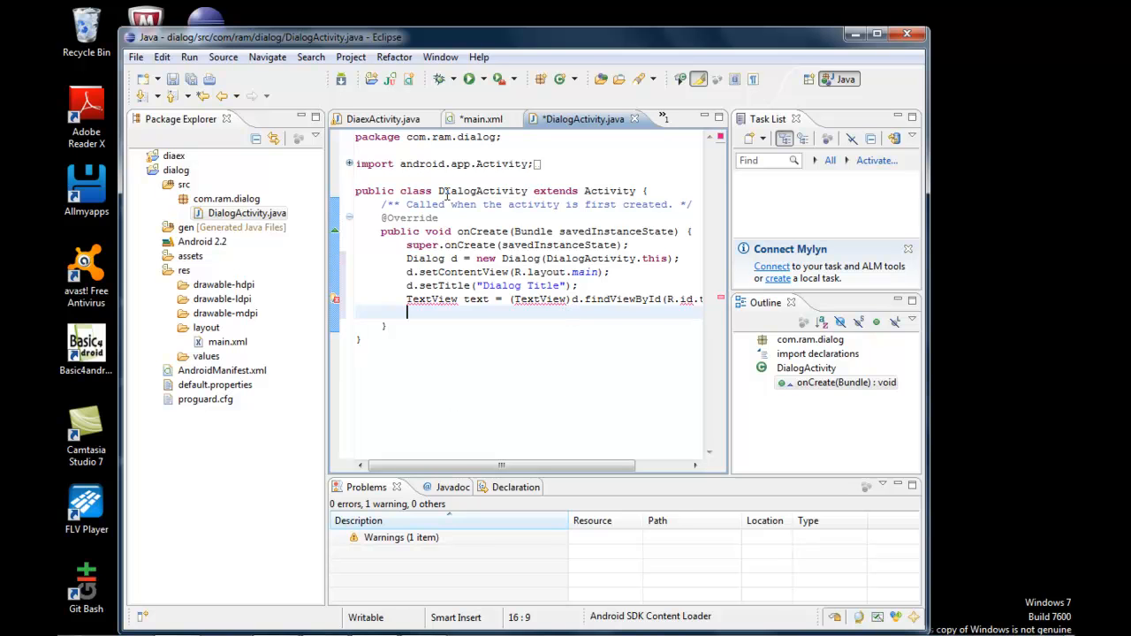
Check the main.xml layout for the TextView id and return to the DialogActivity source
left_click(481, 100)
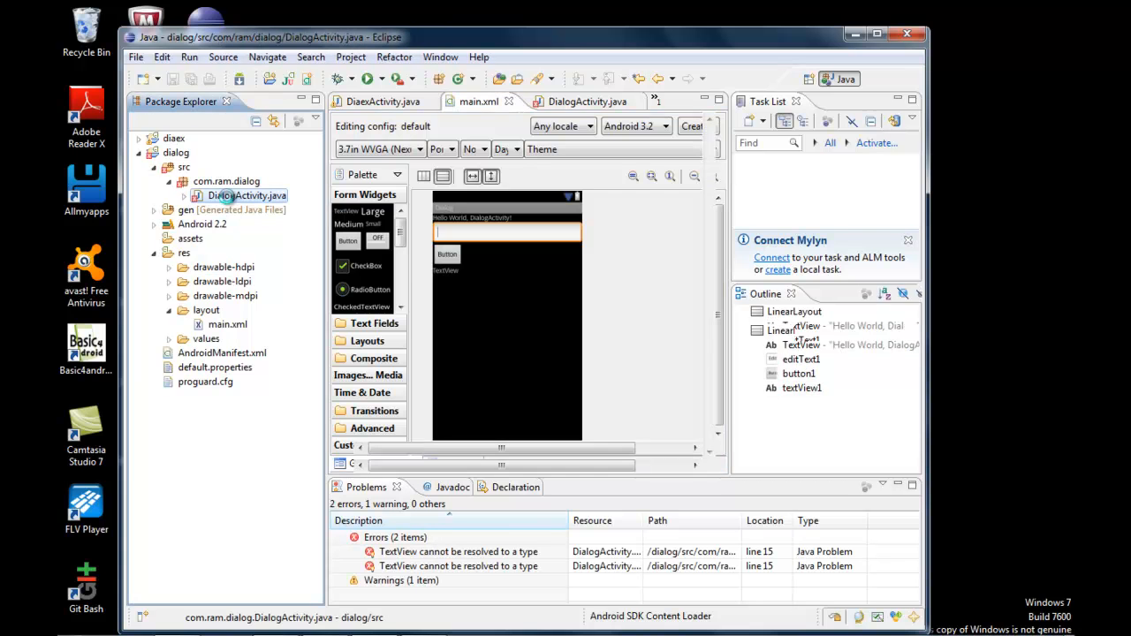
left_click(576, 101)
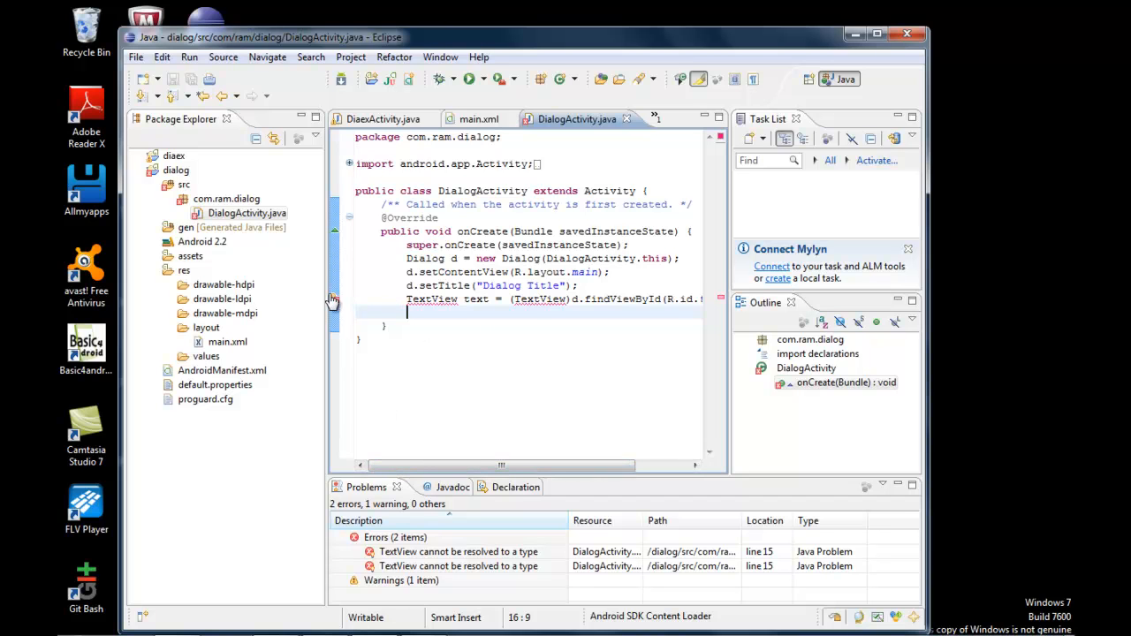
mouse_move(334, 304)
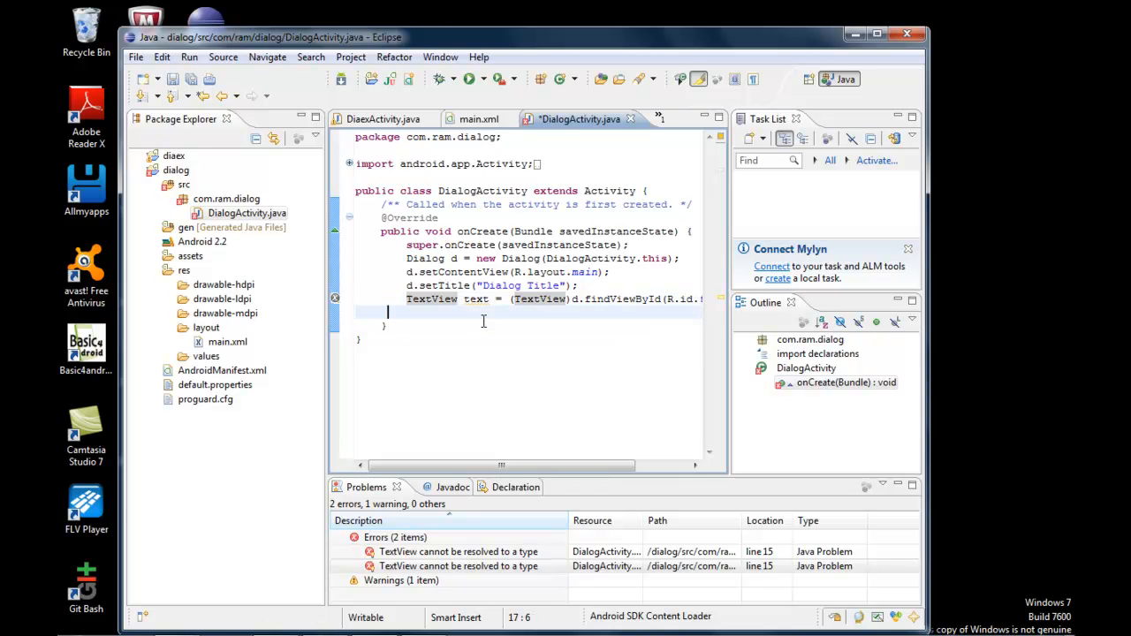
Add text.setText("This a Value I have entered"); on the next line
type("text")
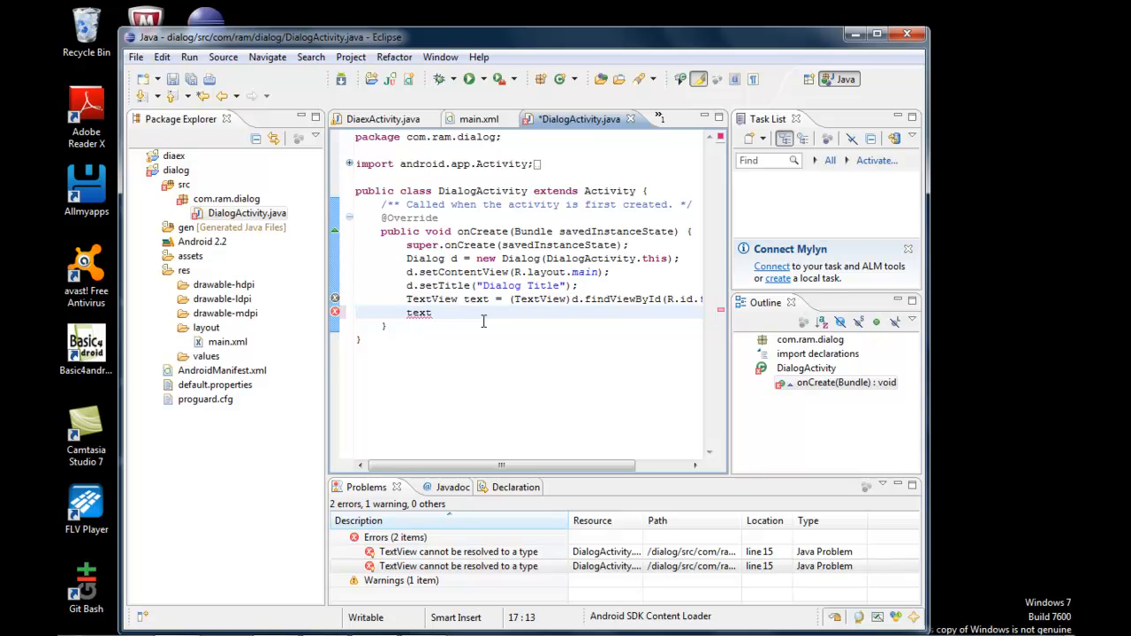
type(".s")
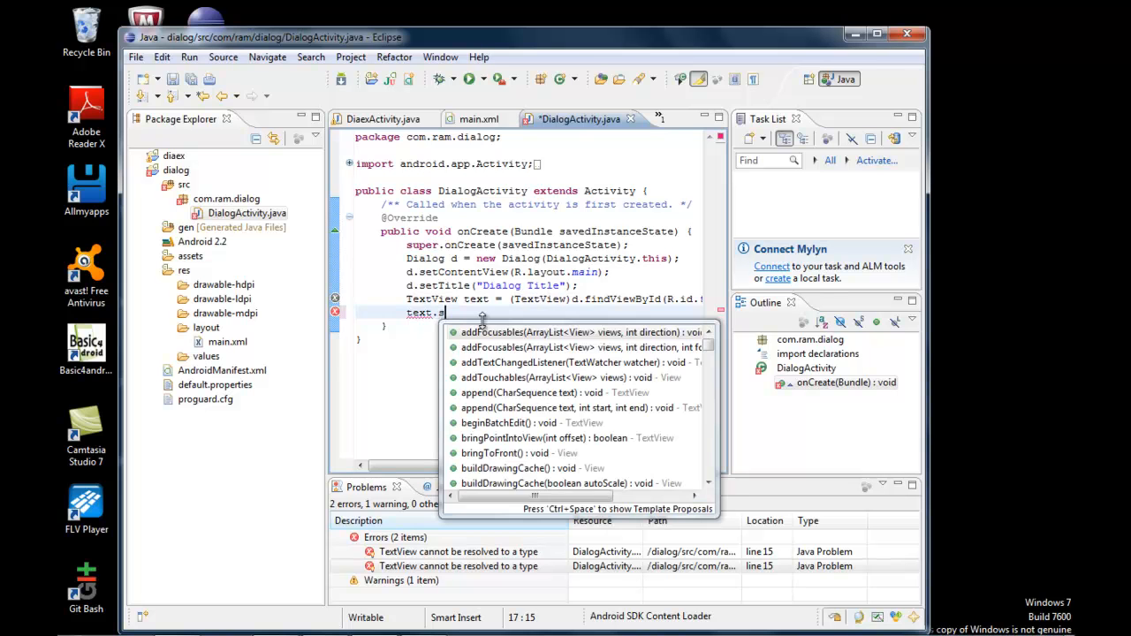
type("etText(\"This a Value I have entered\");")
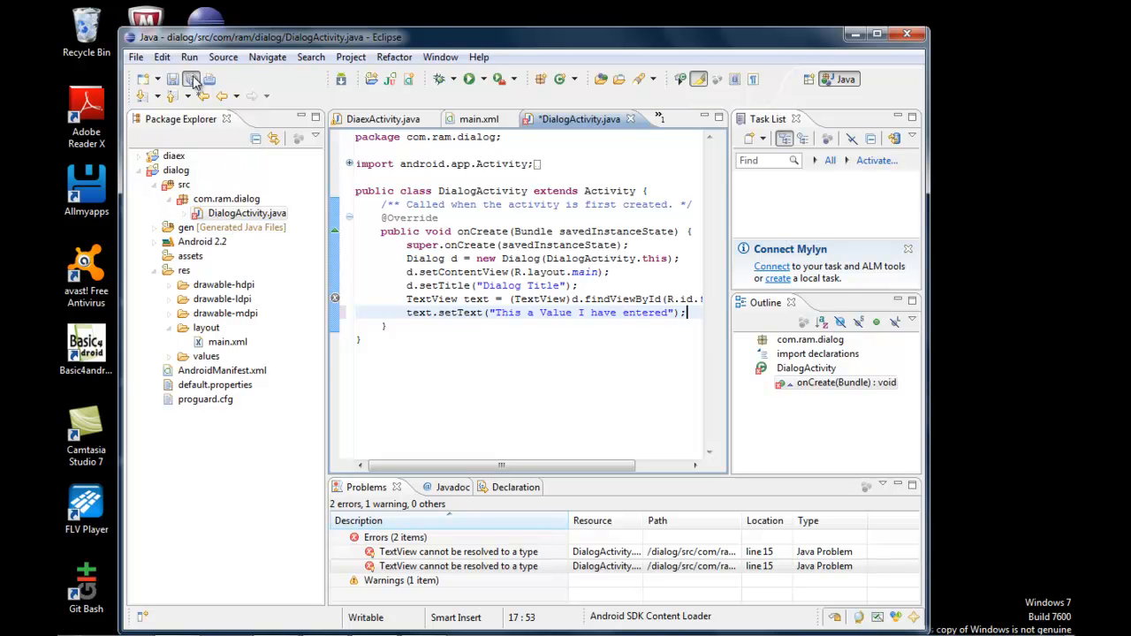
Run the app on the emulator and dismiss the resulting force-close error
left_click(191, 80)
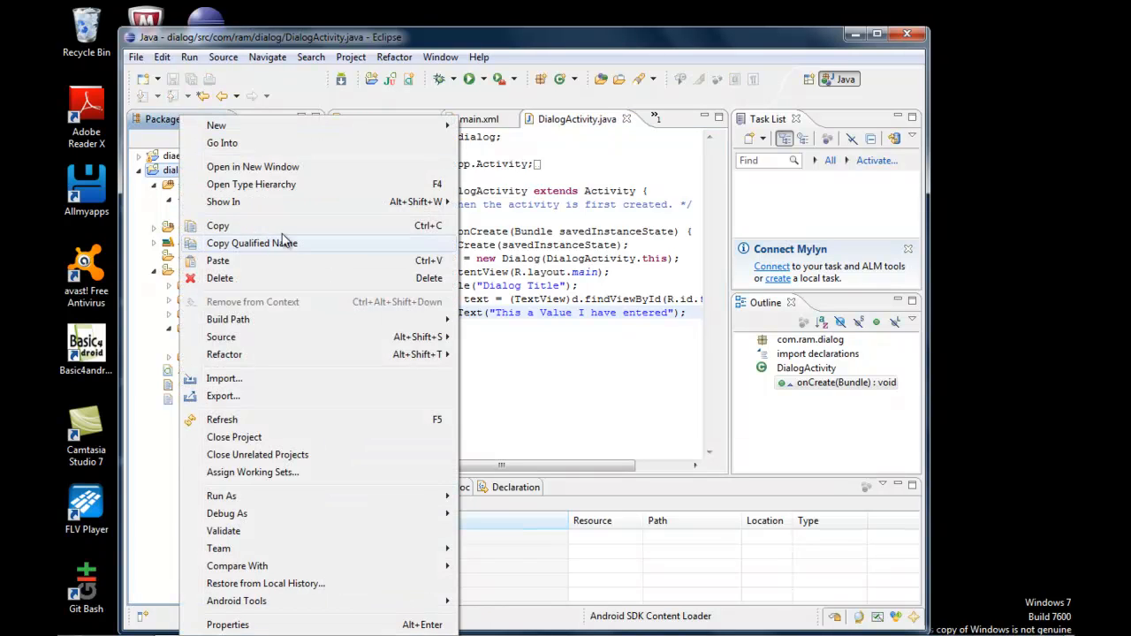
mouse_move(221, 495)
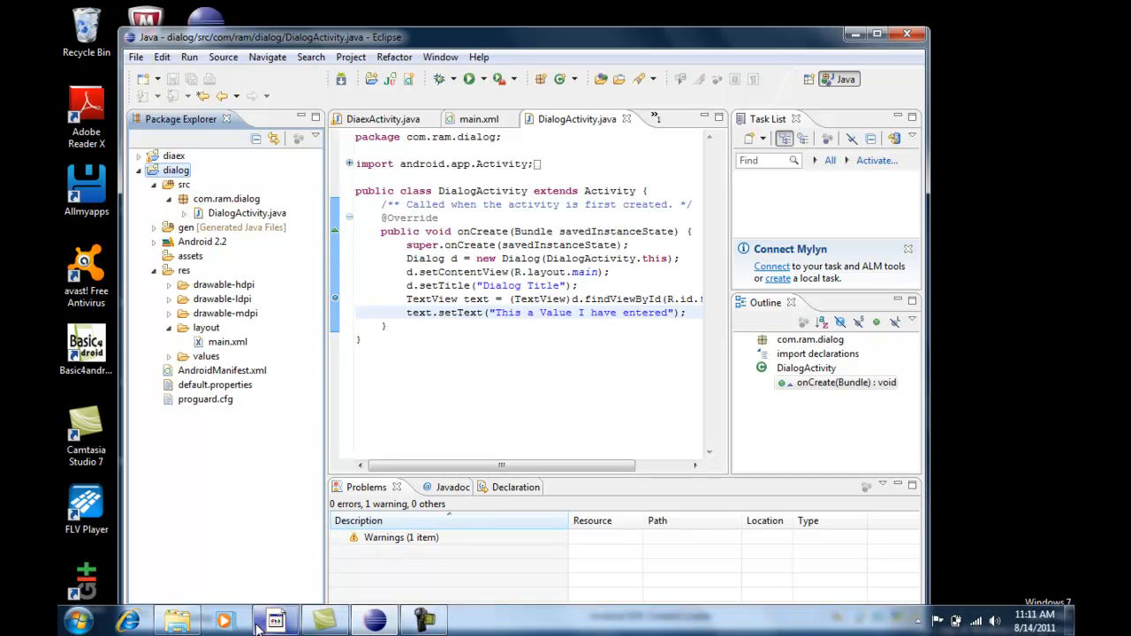
left_click(276, 622)
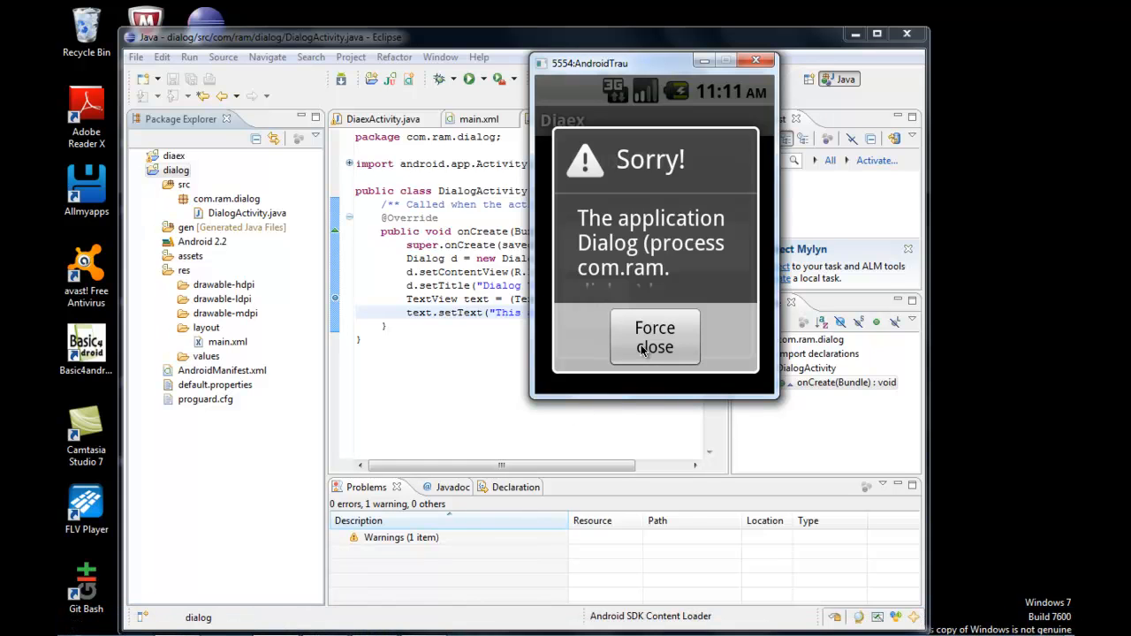
left_click(653, 335)
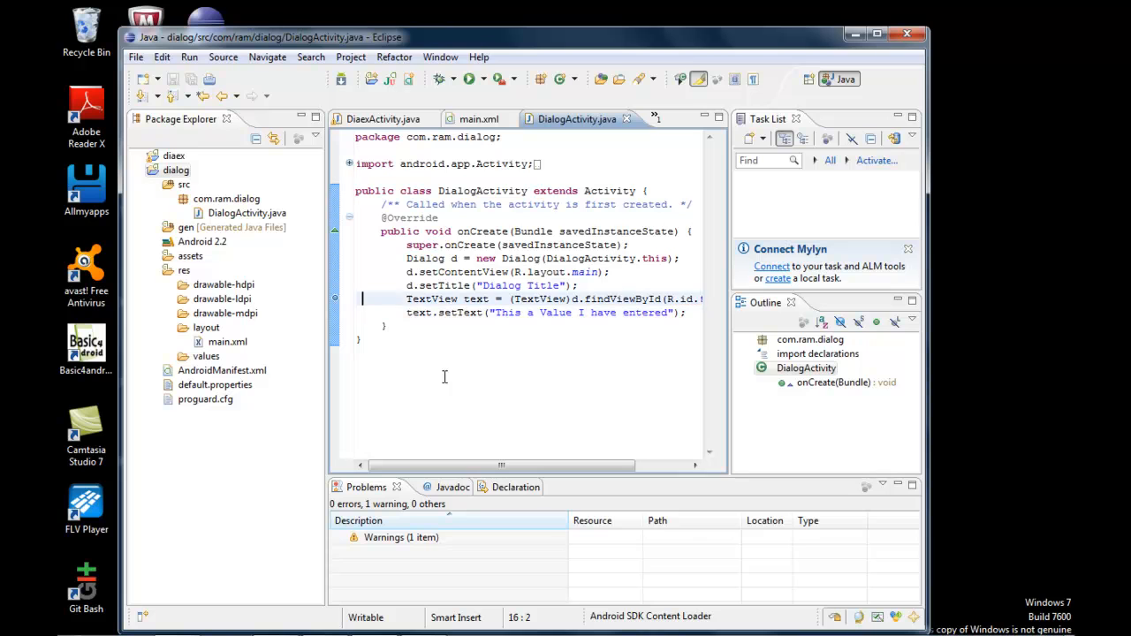
End onCreate with d.show(); after the setText line
left_click(433, 286)
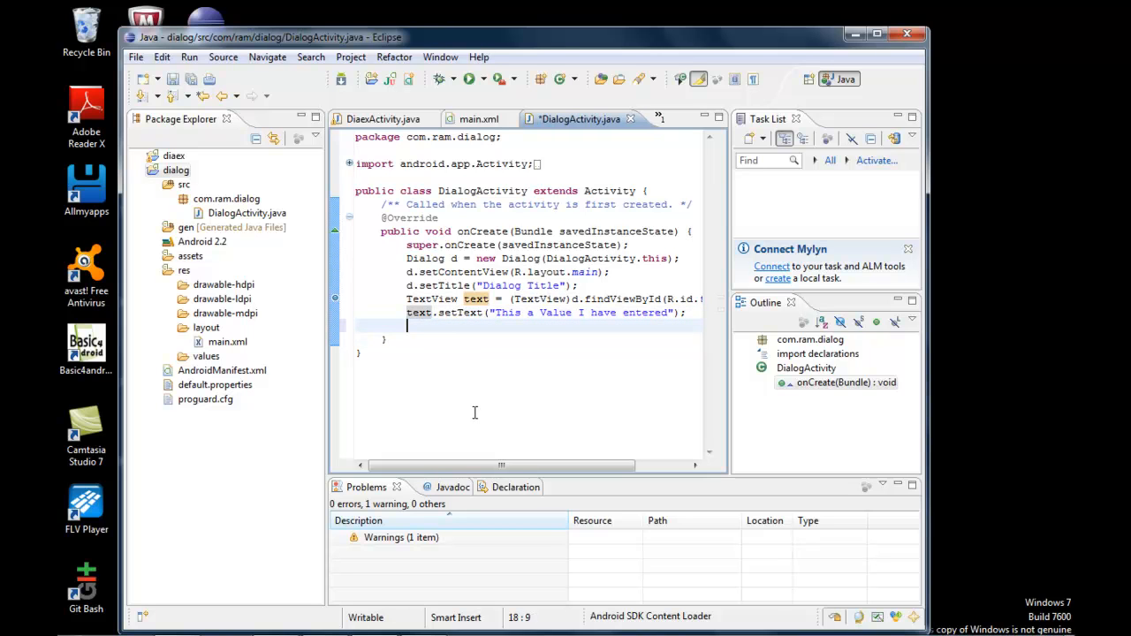
type("d.shi")
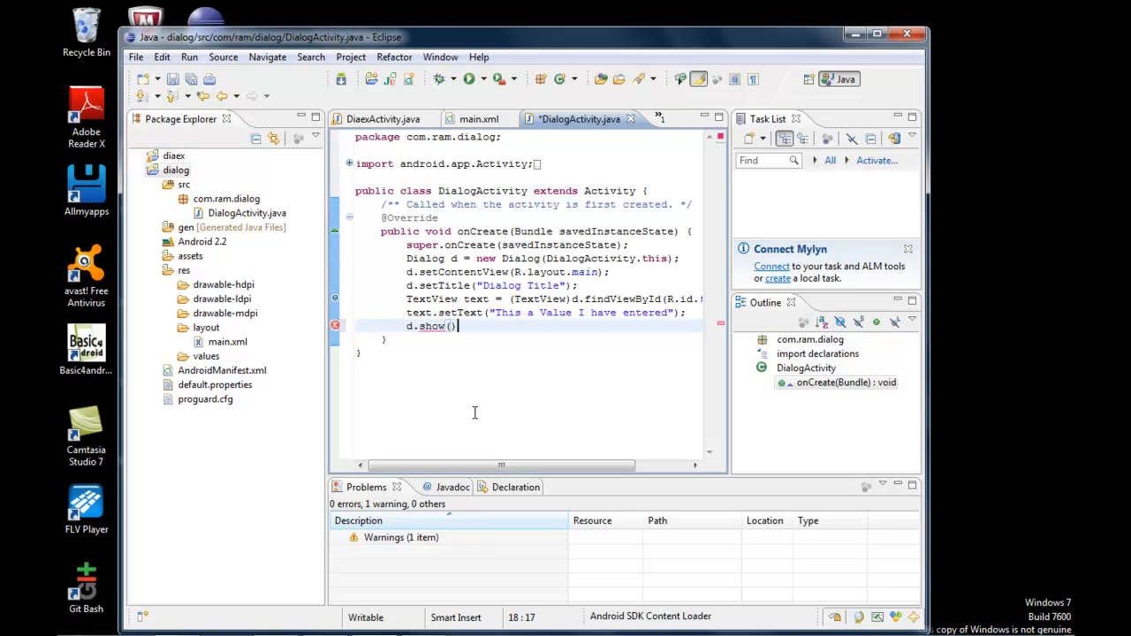
type(";")
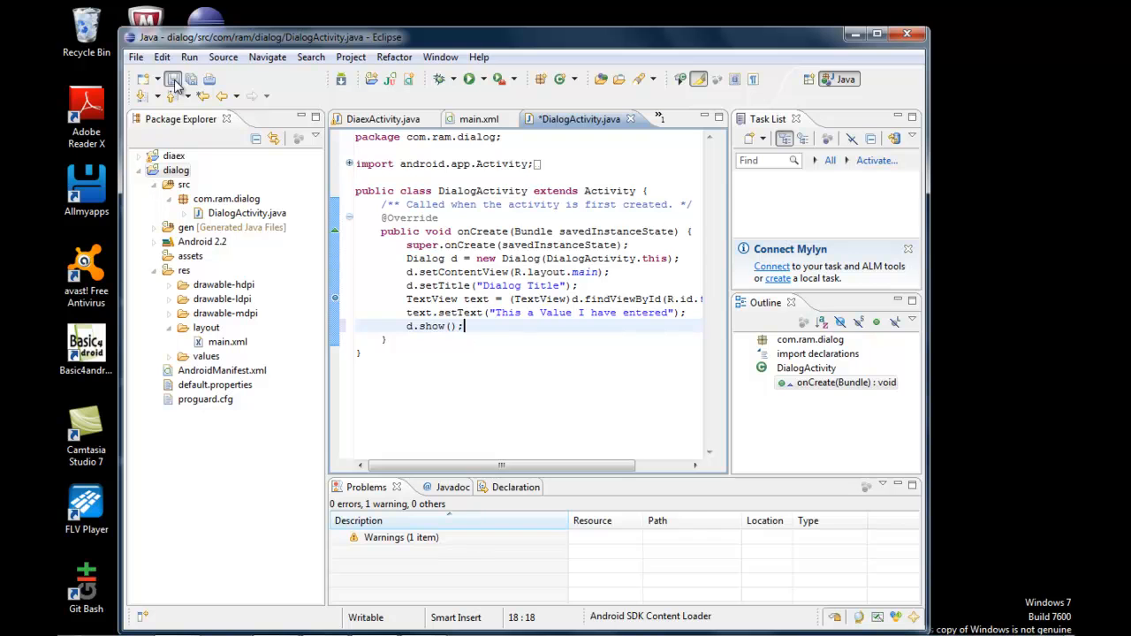
Run the app again from the project's context menu and dismiss the second force-close error
right_click(174, 170)
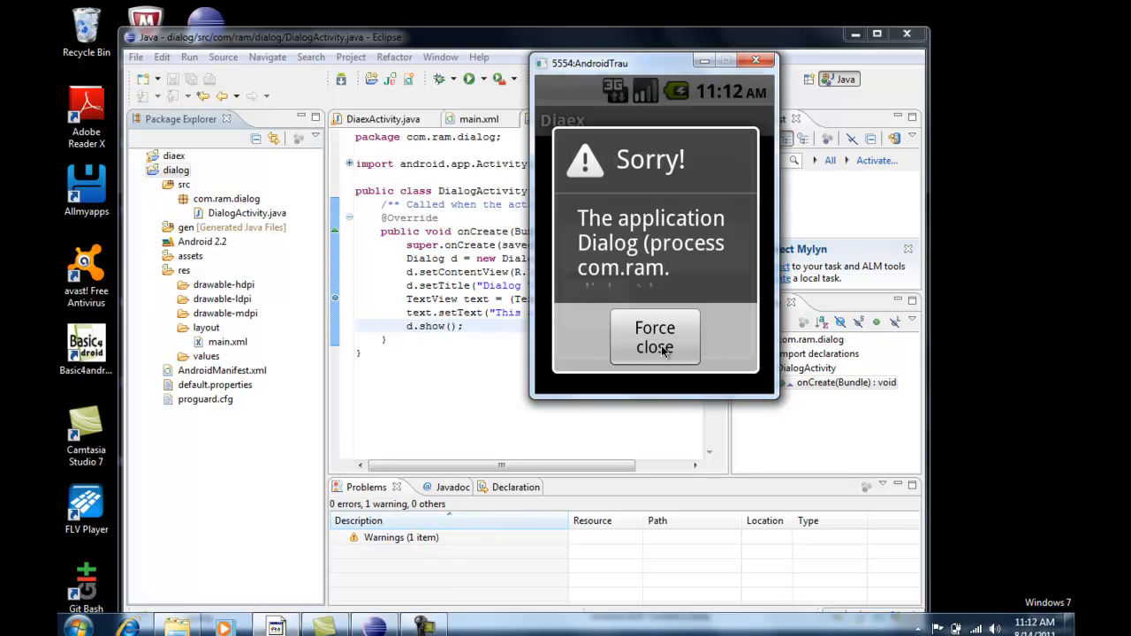
left_click(654, 336)
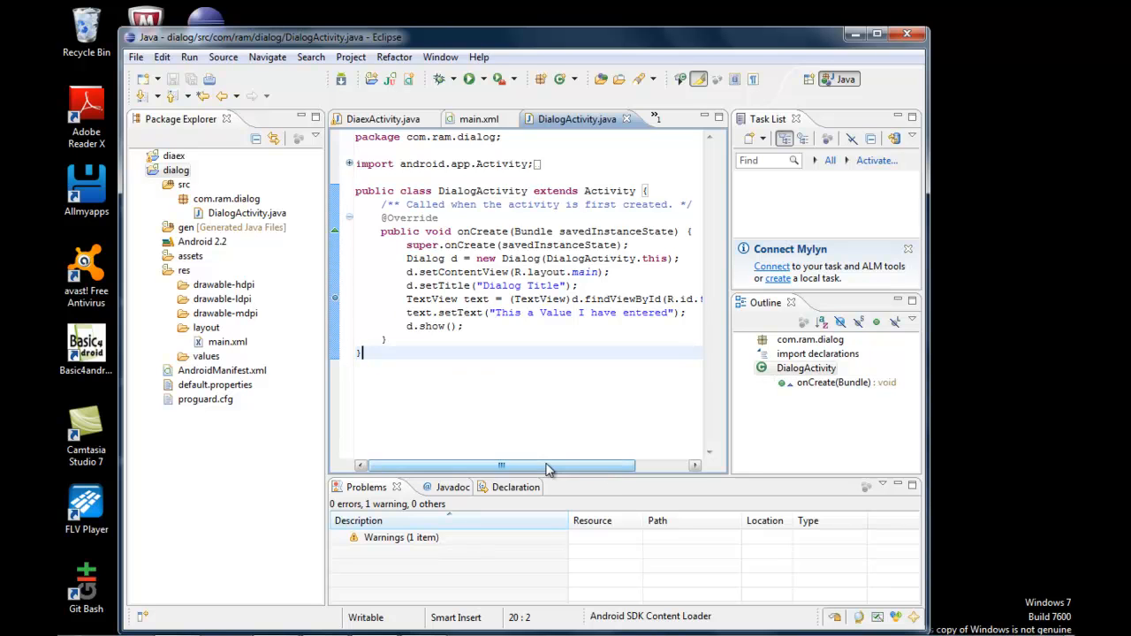
Show main.xml's graphical layout and run Project > Clean on all projects
left_click_drag(498, 467, 551, 466)
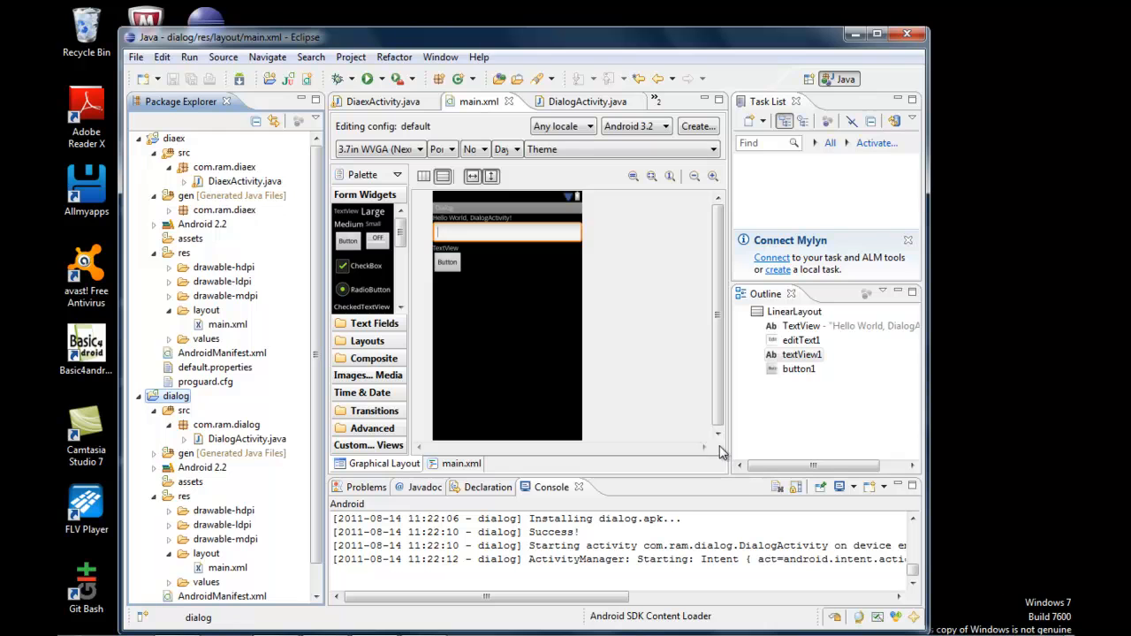
mouse_move(509, 308)
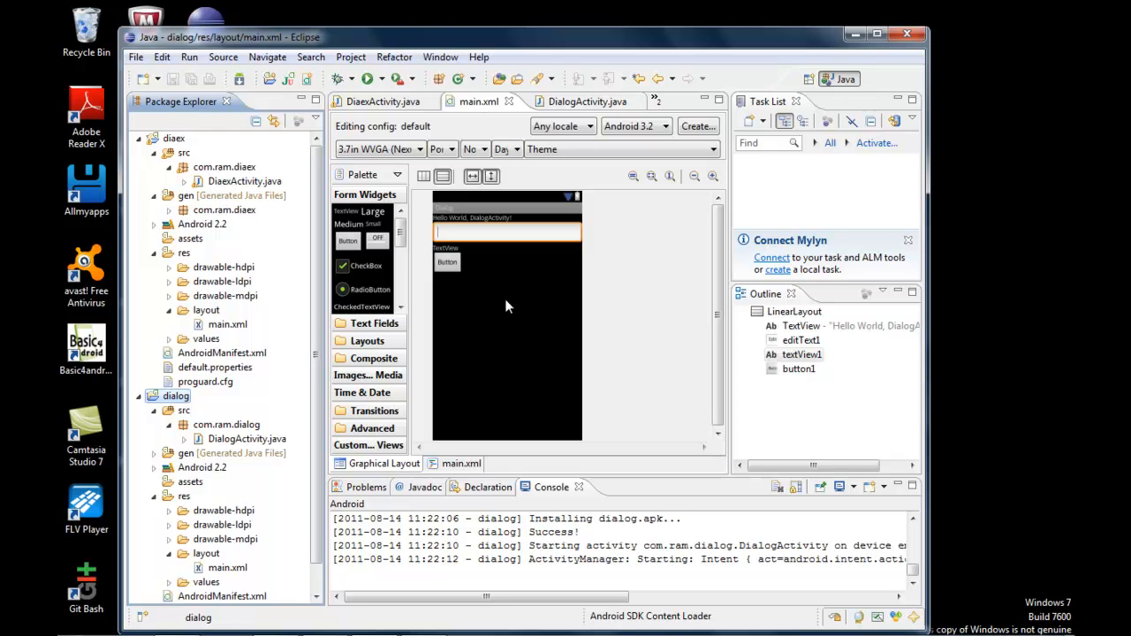
mouse_move(380, 96)
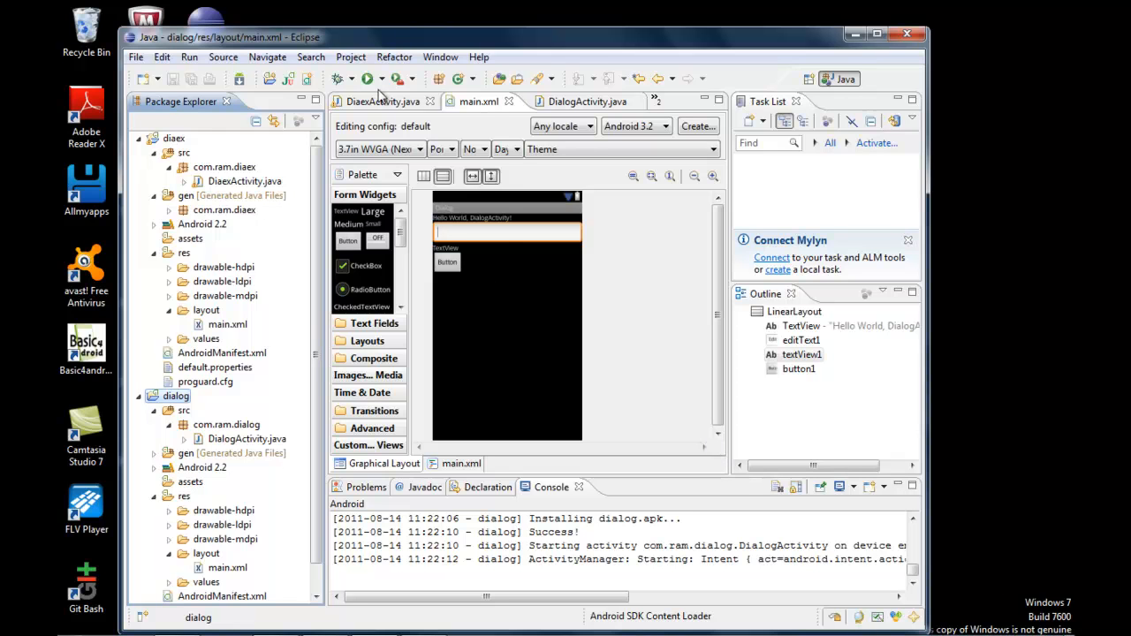
left_click(350, 57)
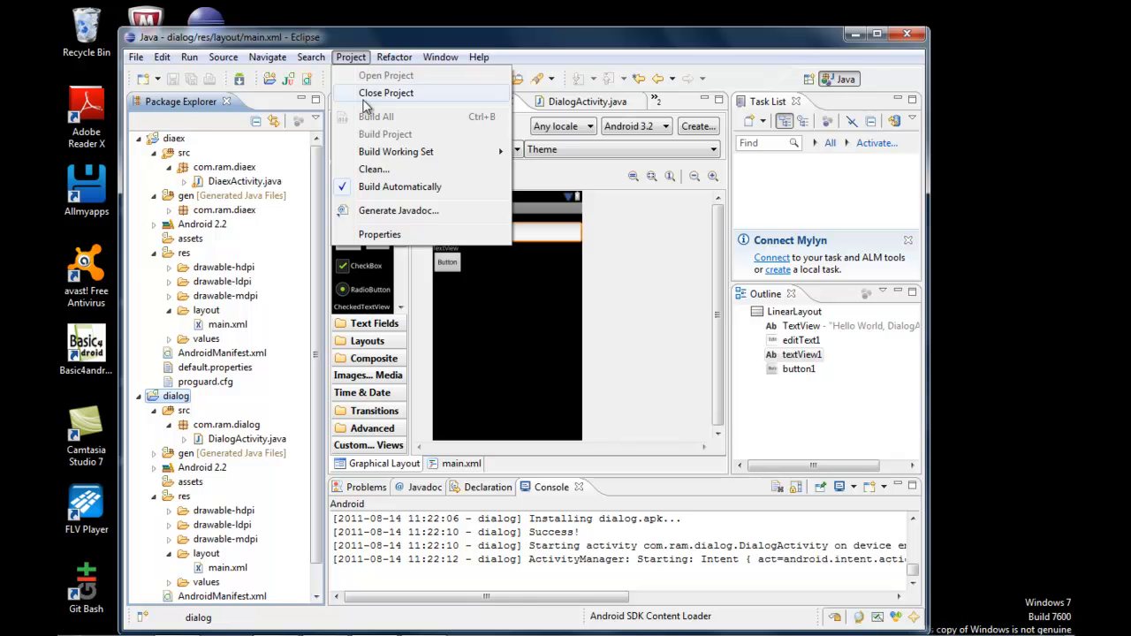
left_click(374, 170)
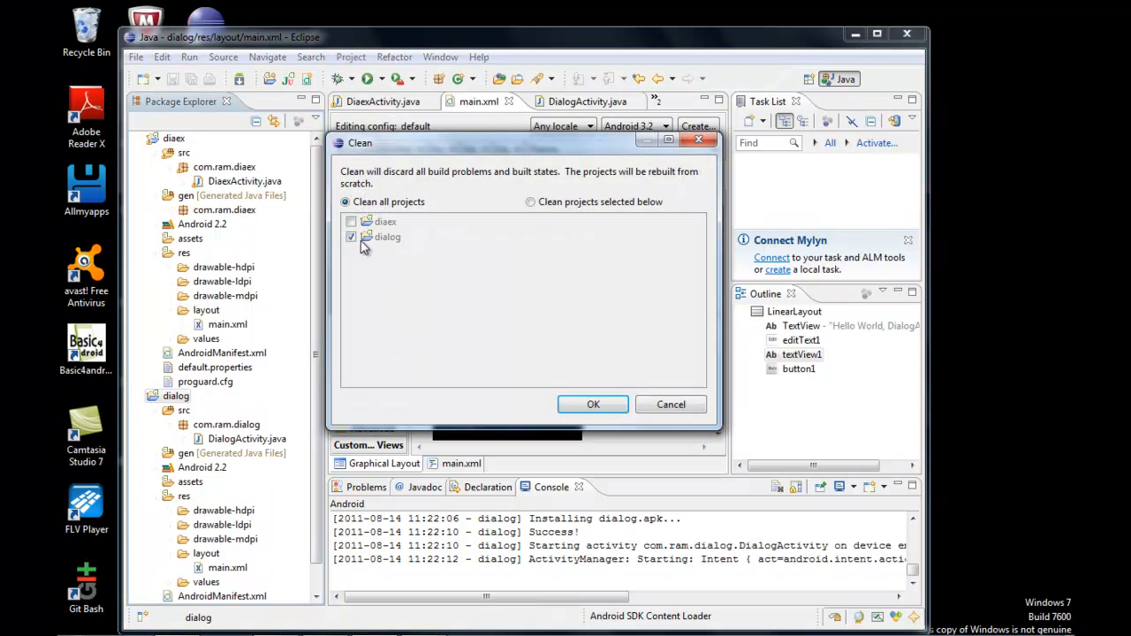
left_click(594, 403)
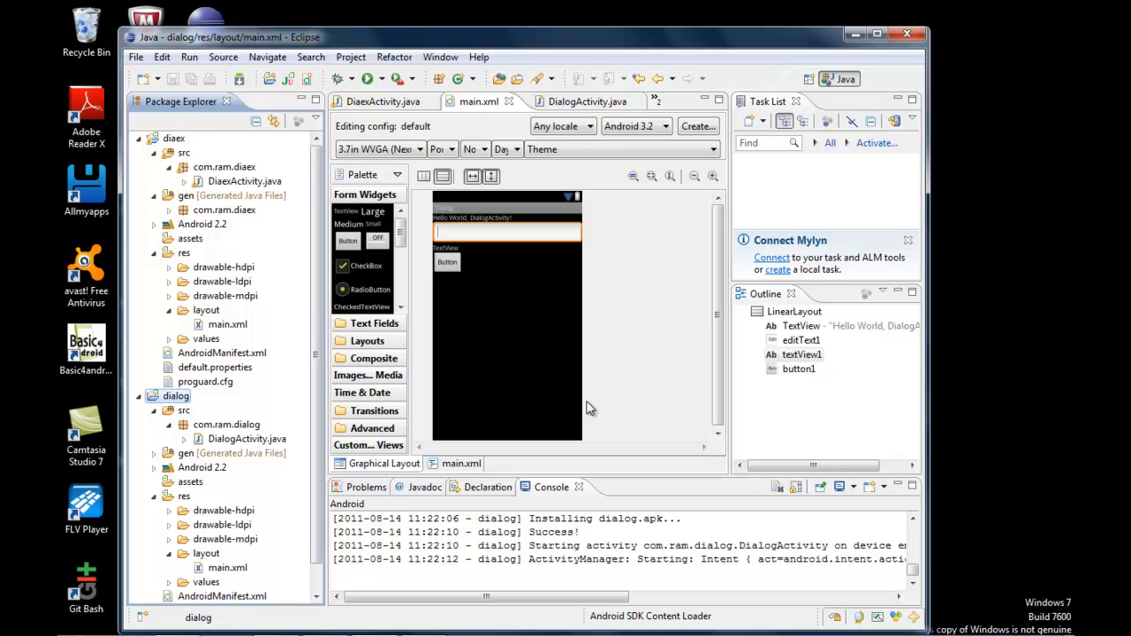
mouse_move(385, 484)
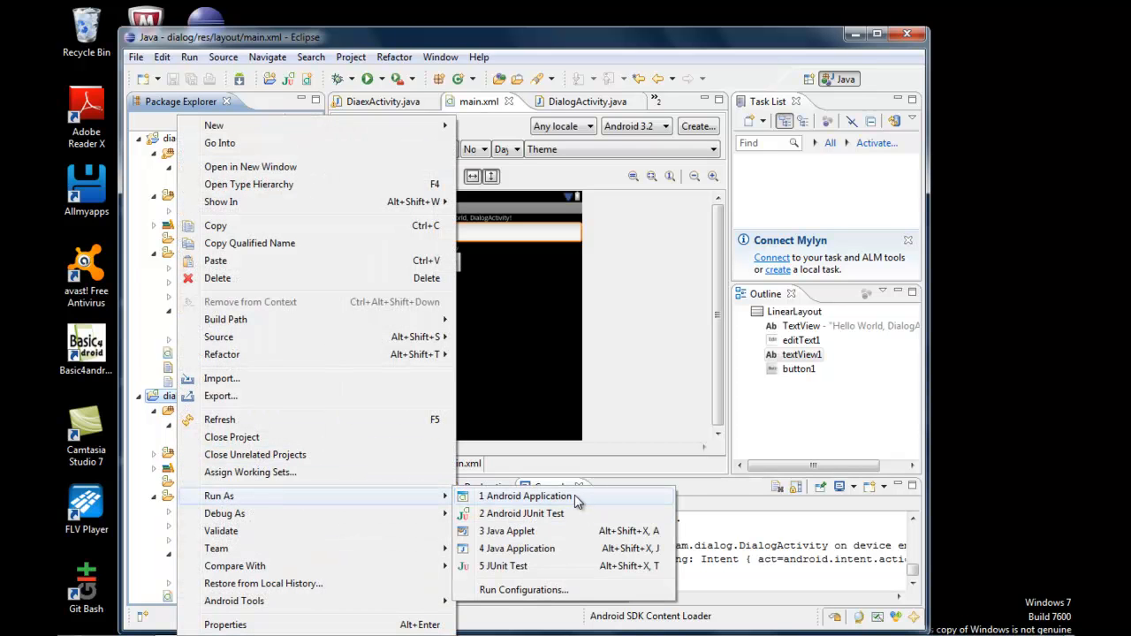
Launch the dialog project via Run As > Android Application and watch it install in the Console
left_click(525, 495)
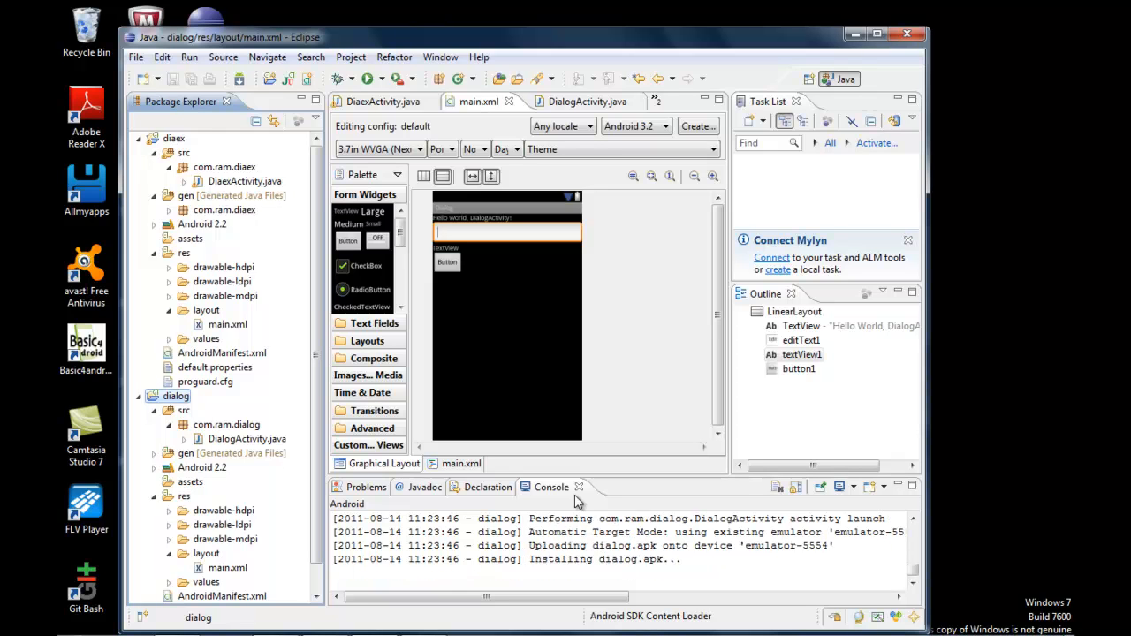